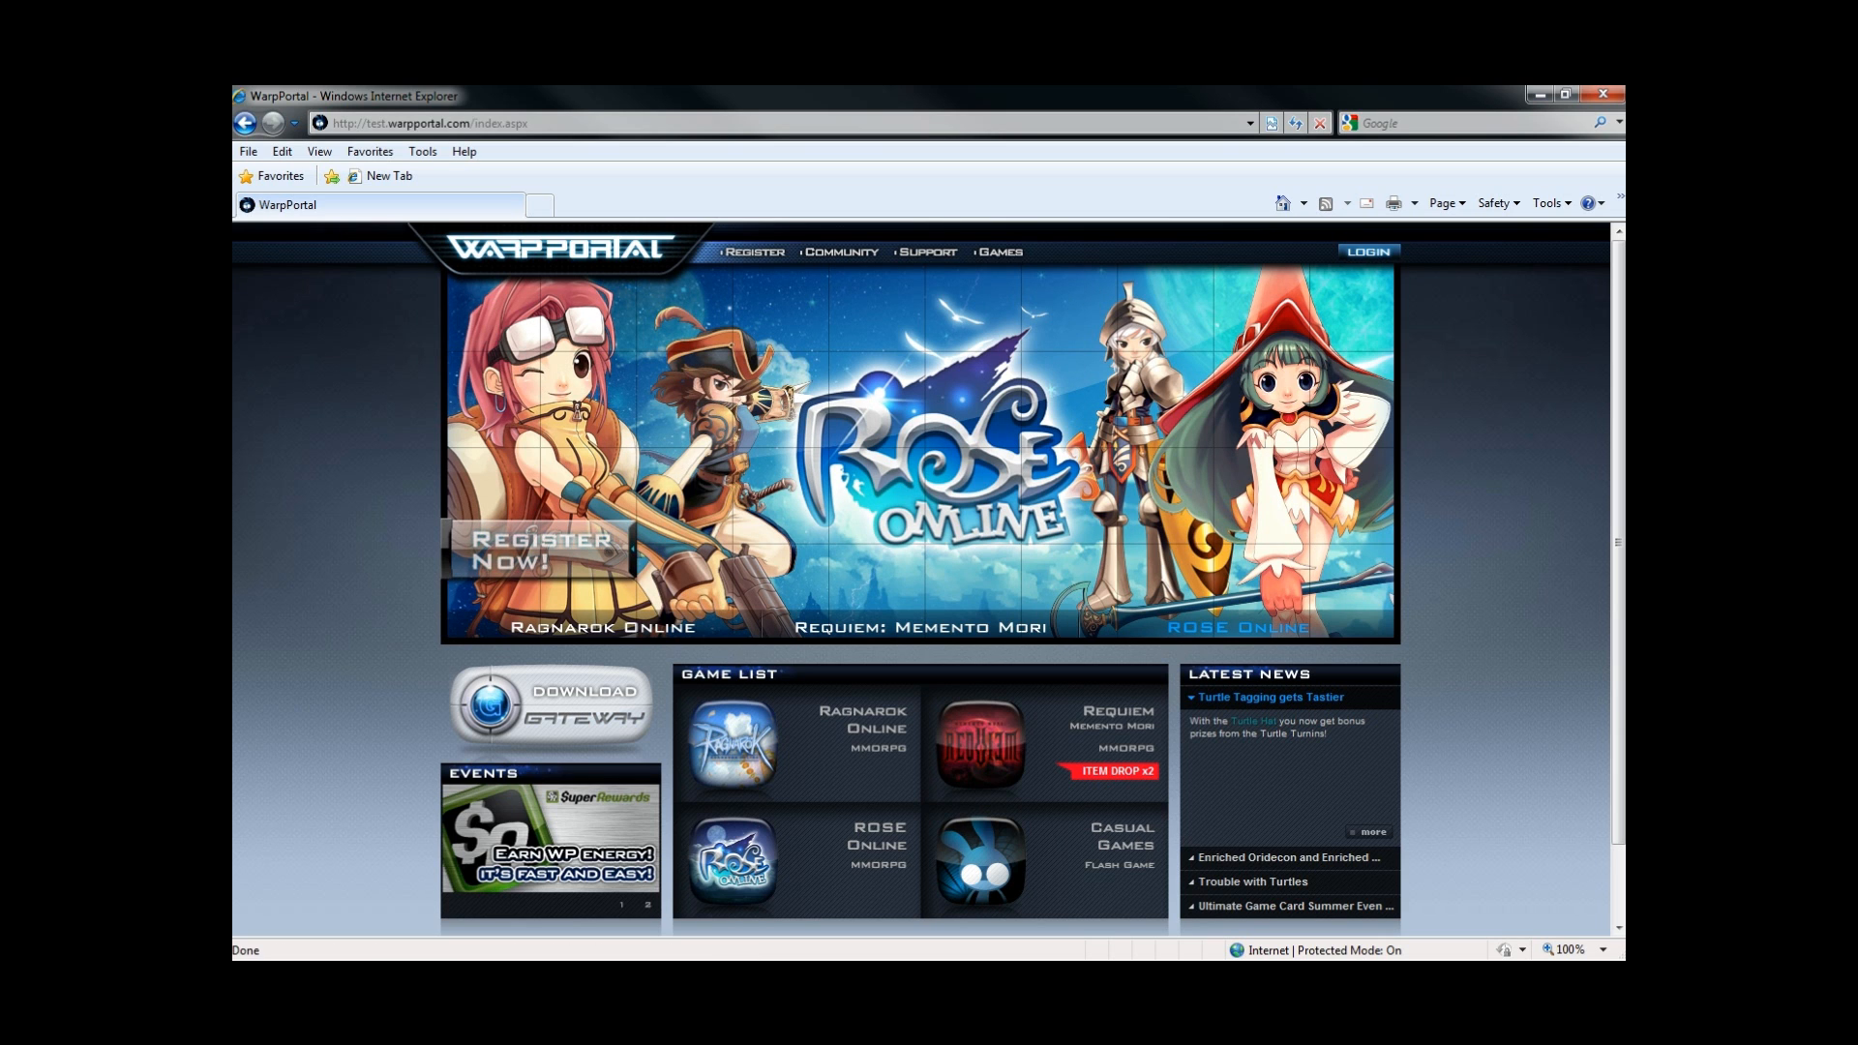
Sign in to WarpPortal with the test account's e-mail and password.
left_click(1366, 249)
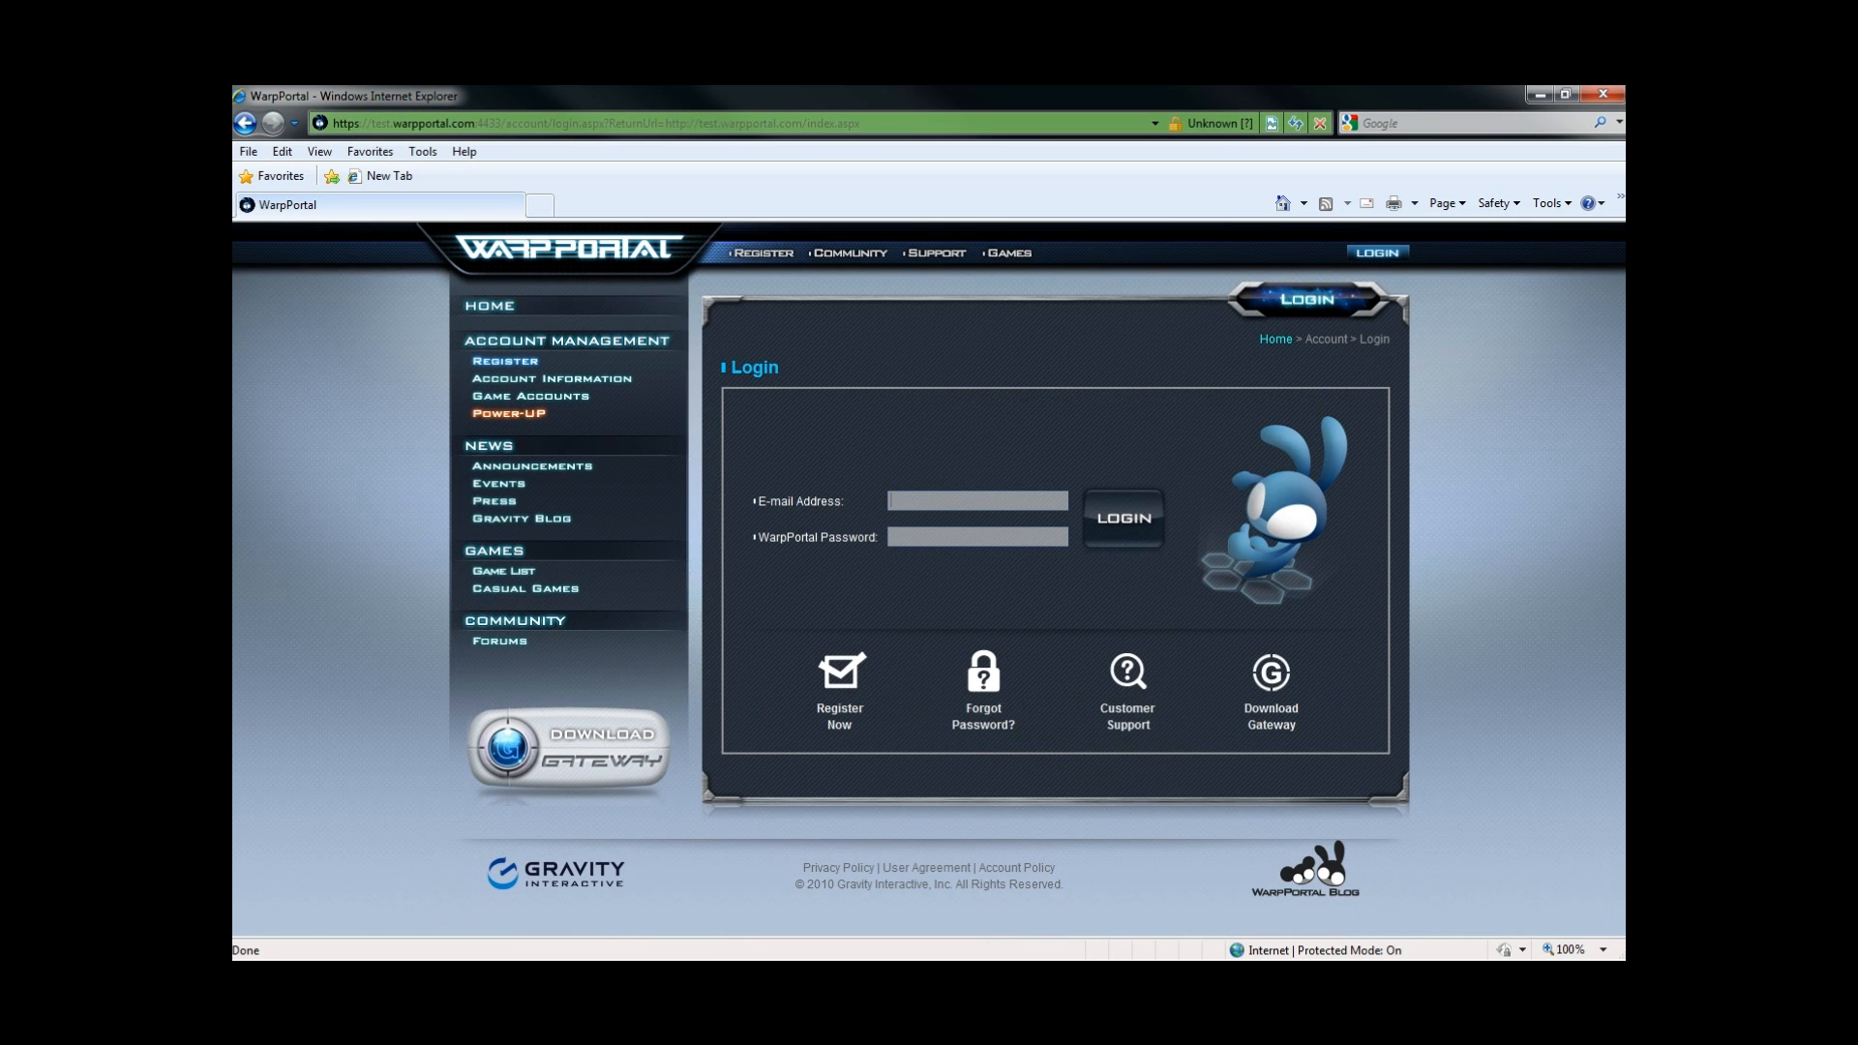
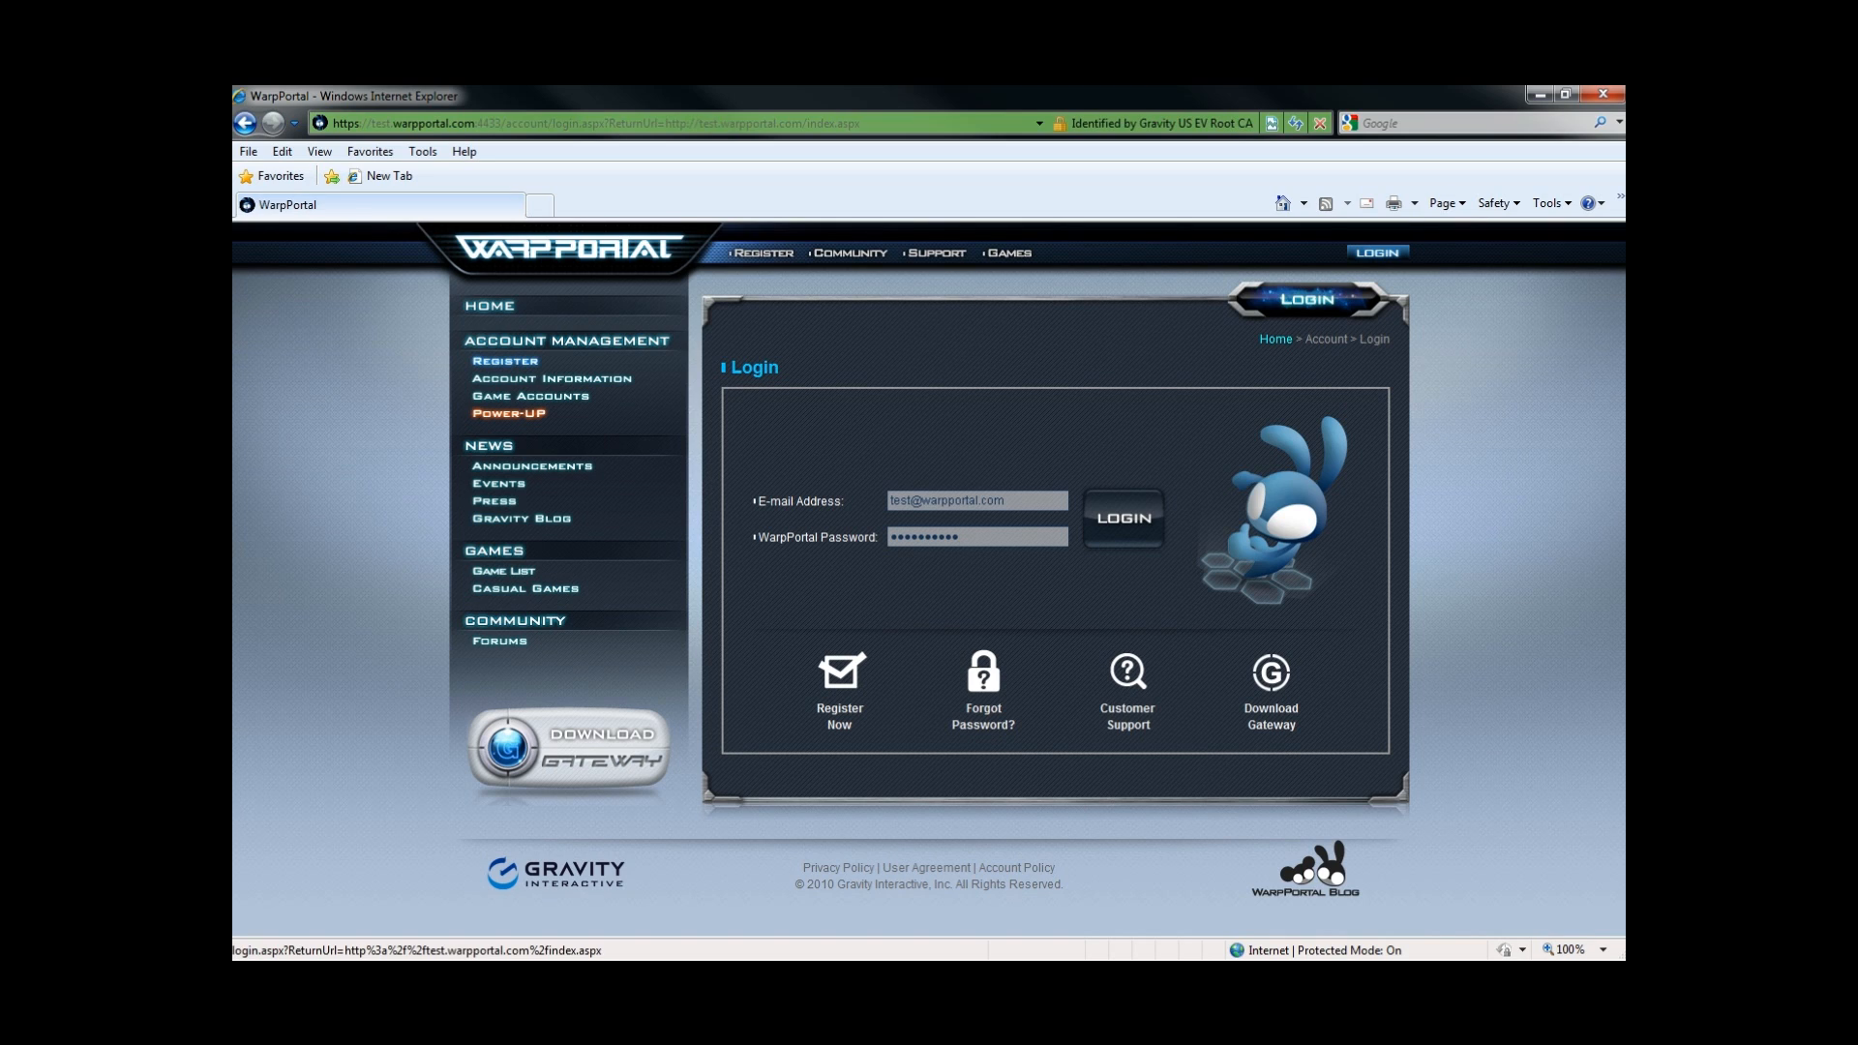
left_click(1120, 519)
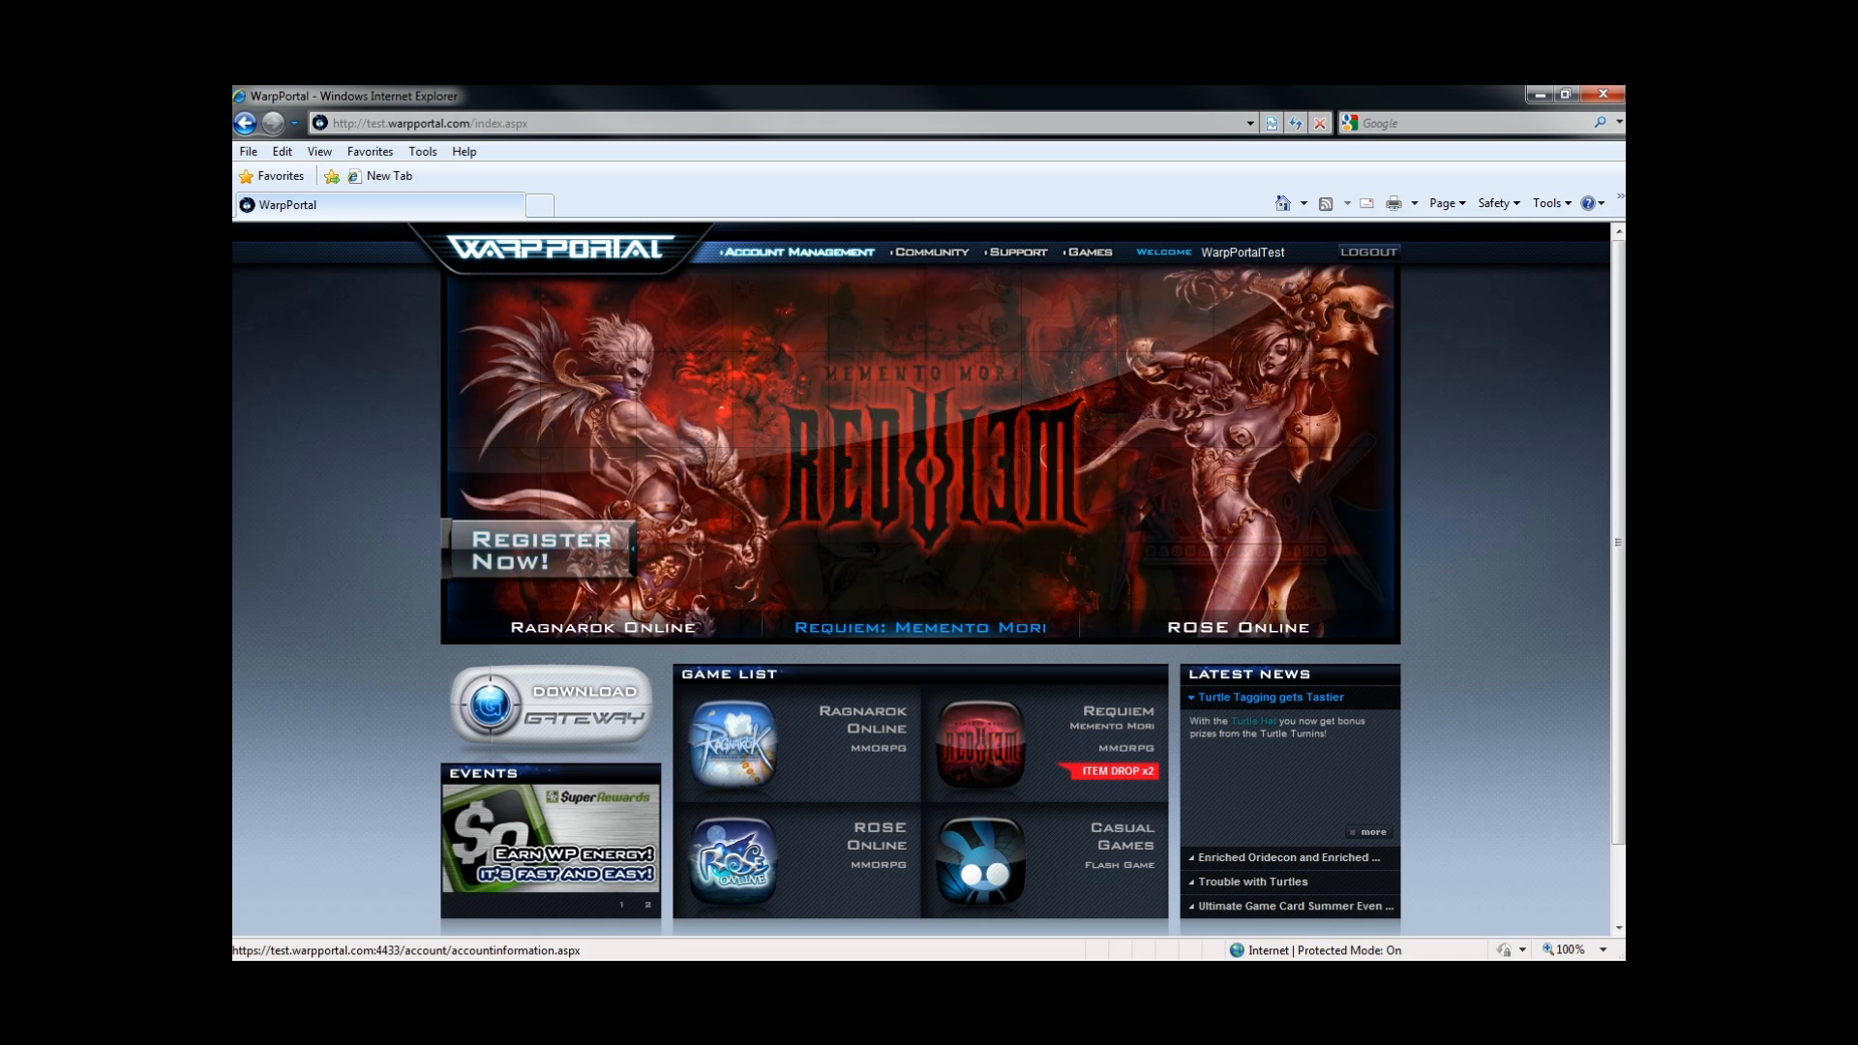
Reach the Add an Existing Game Account page from Account Management > Game Accounts.
left_click(801, 252)
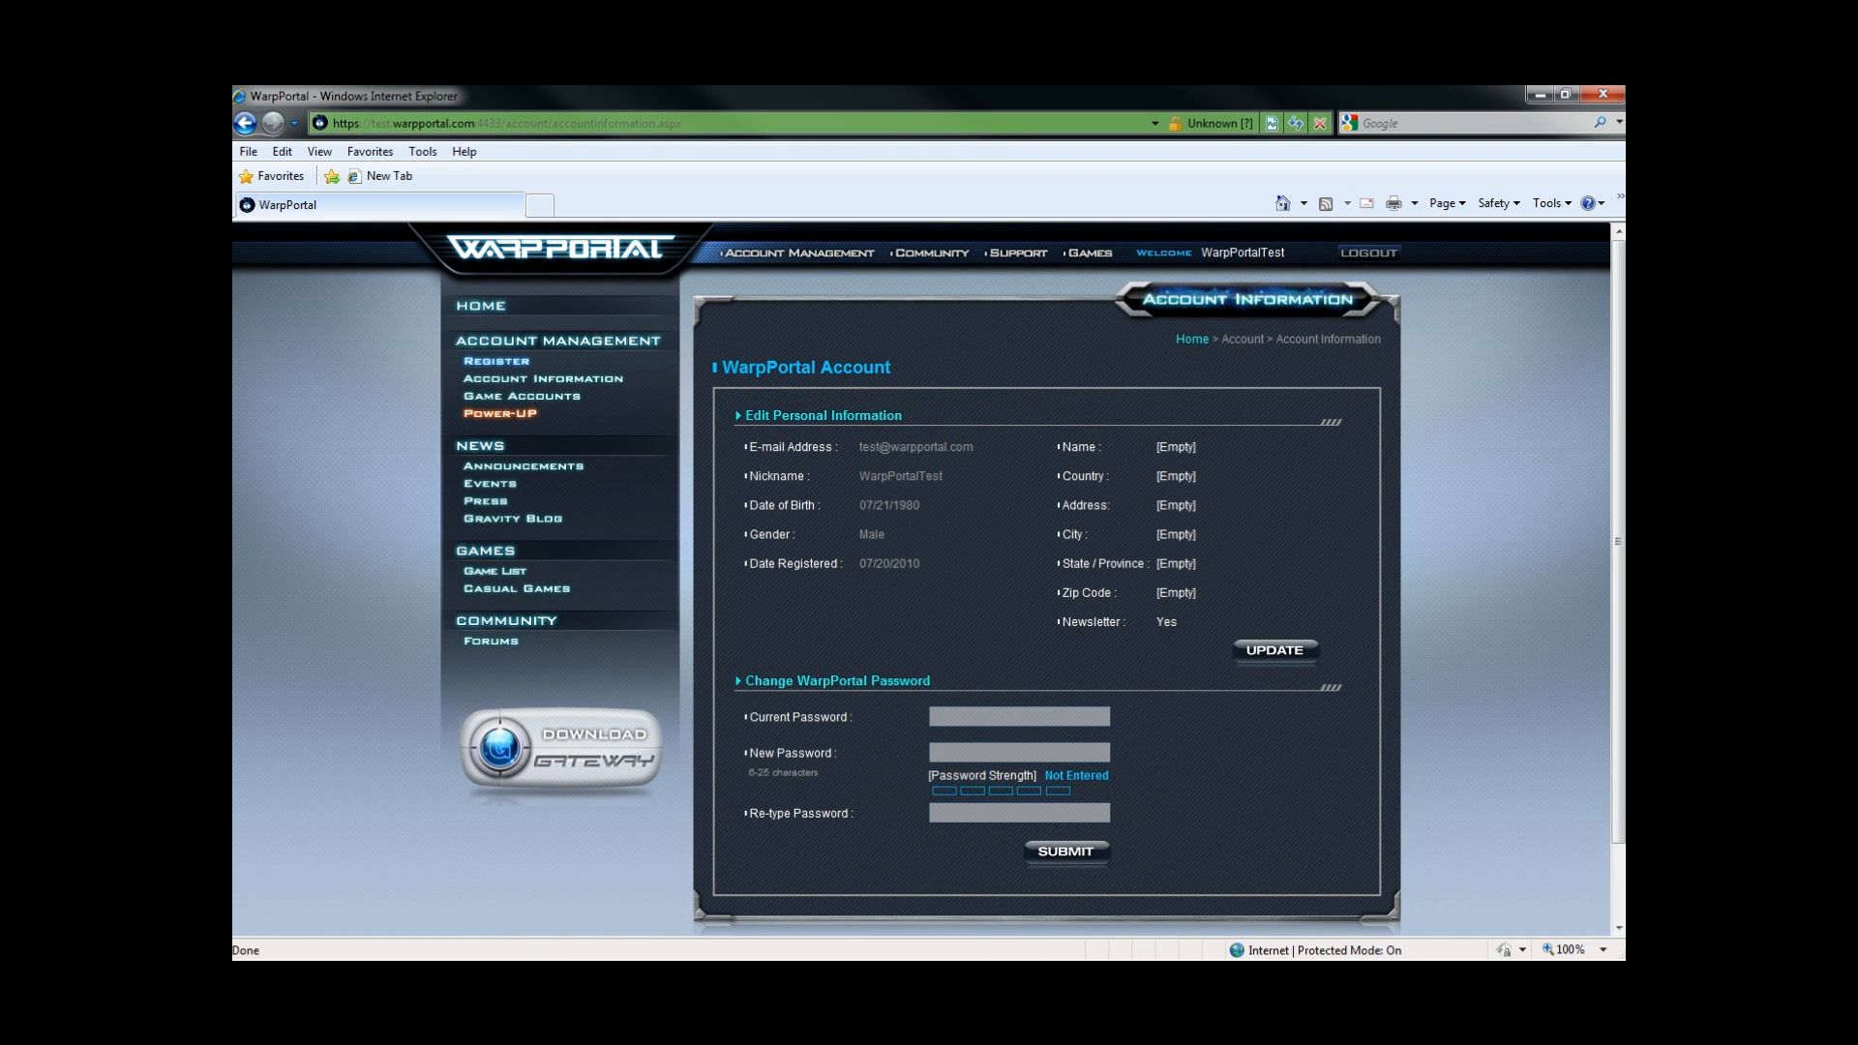
mouse_move(521, 395)
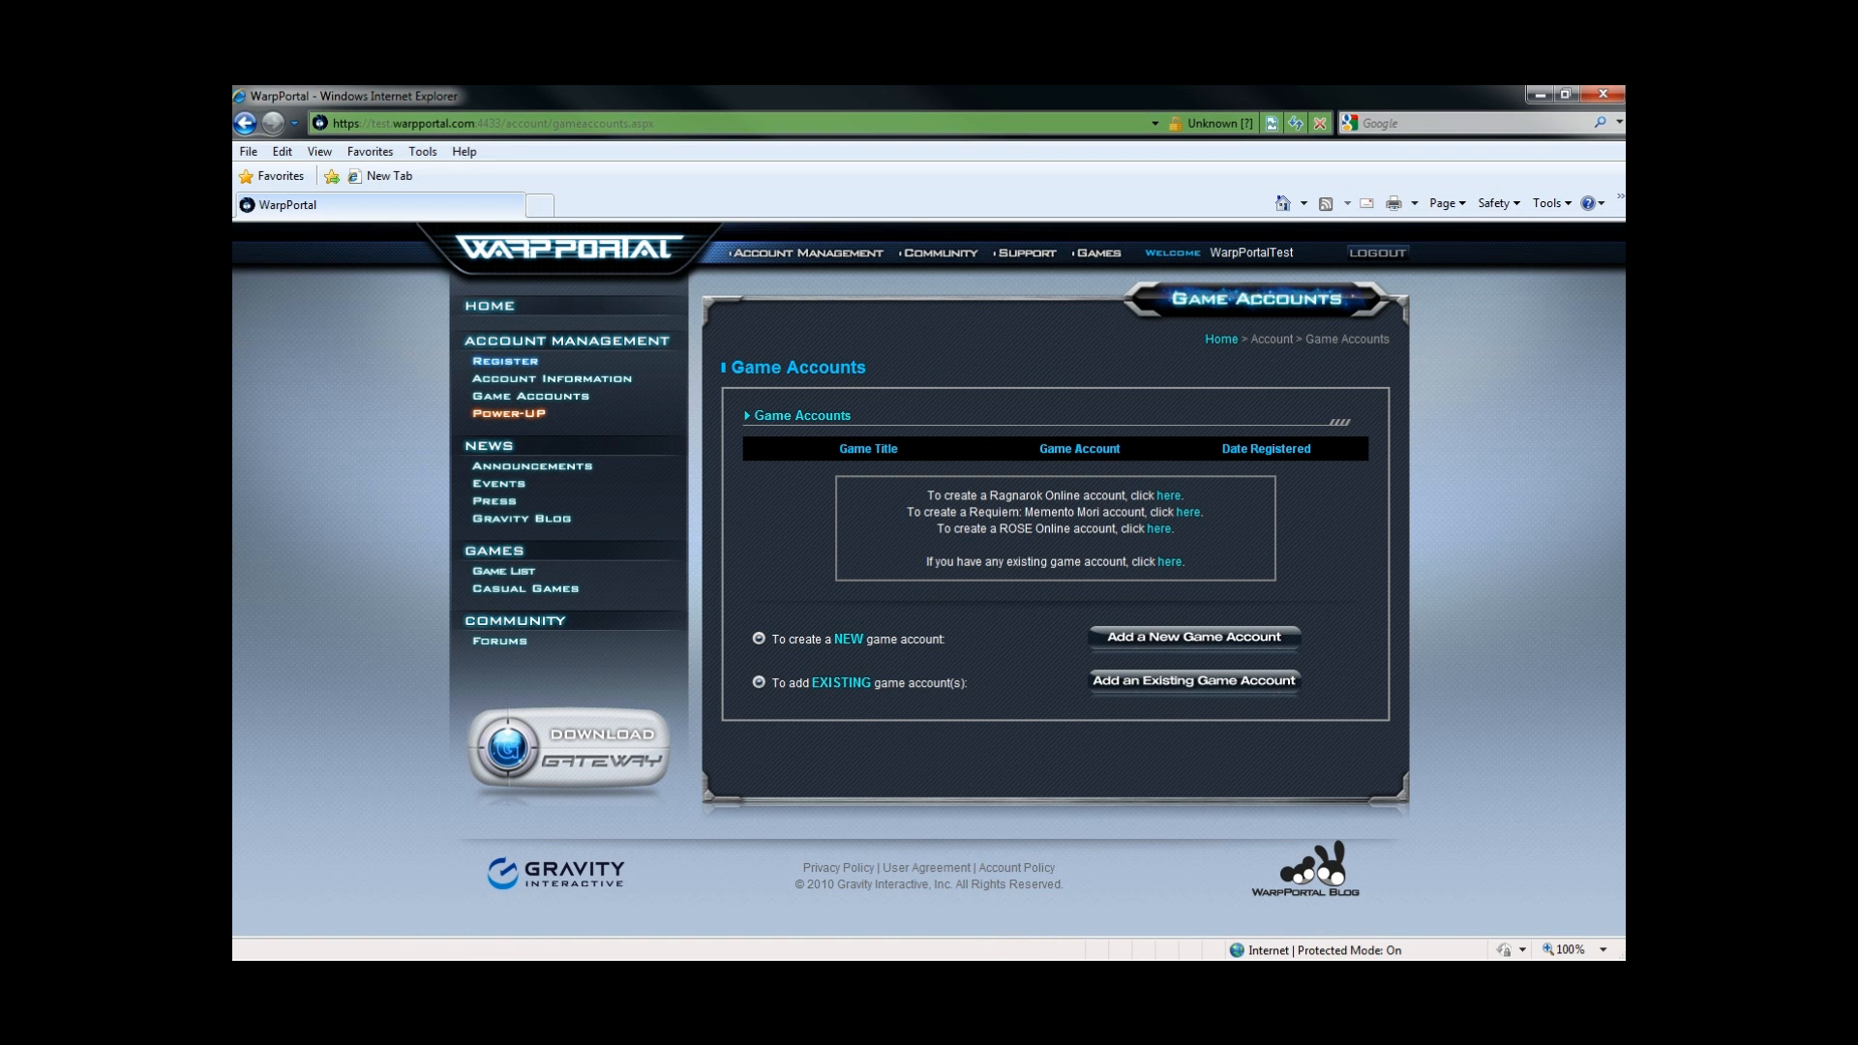
left_click_drag(927, 495, 1186, 561)
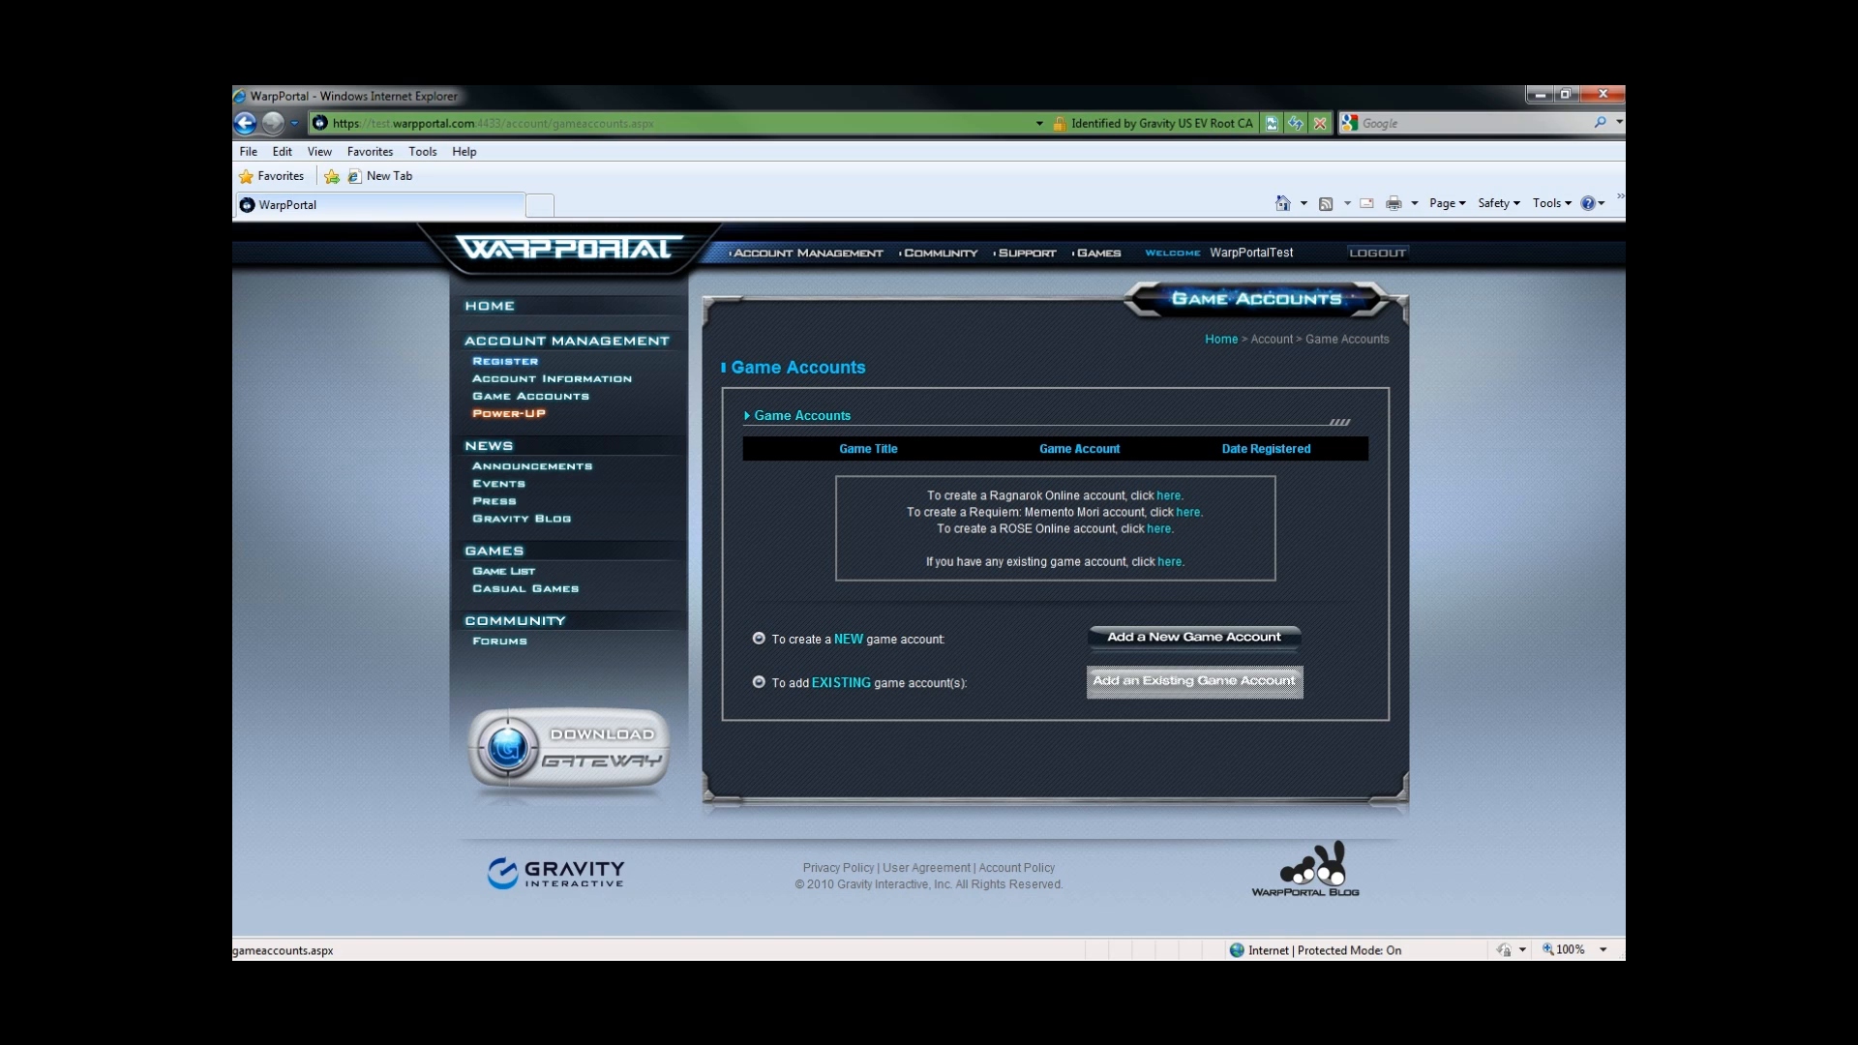
left_click(1190, 679)
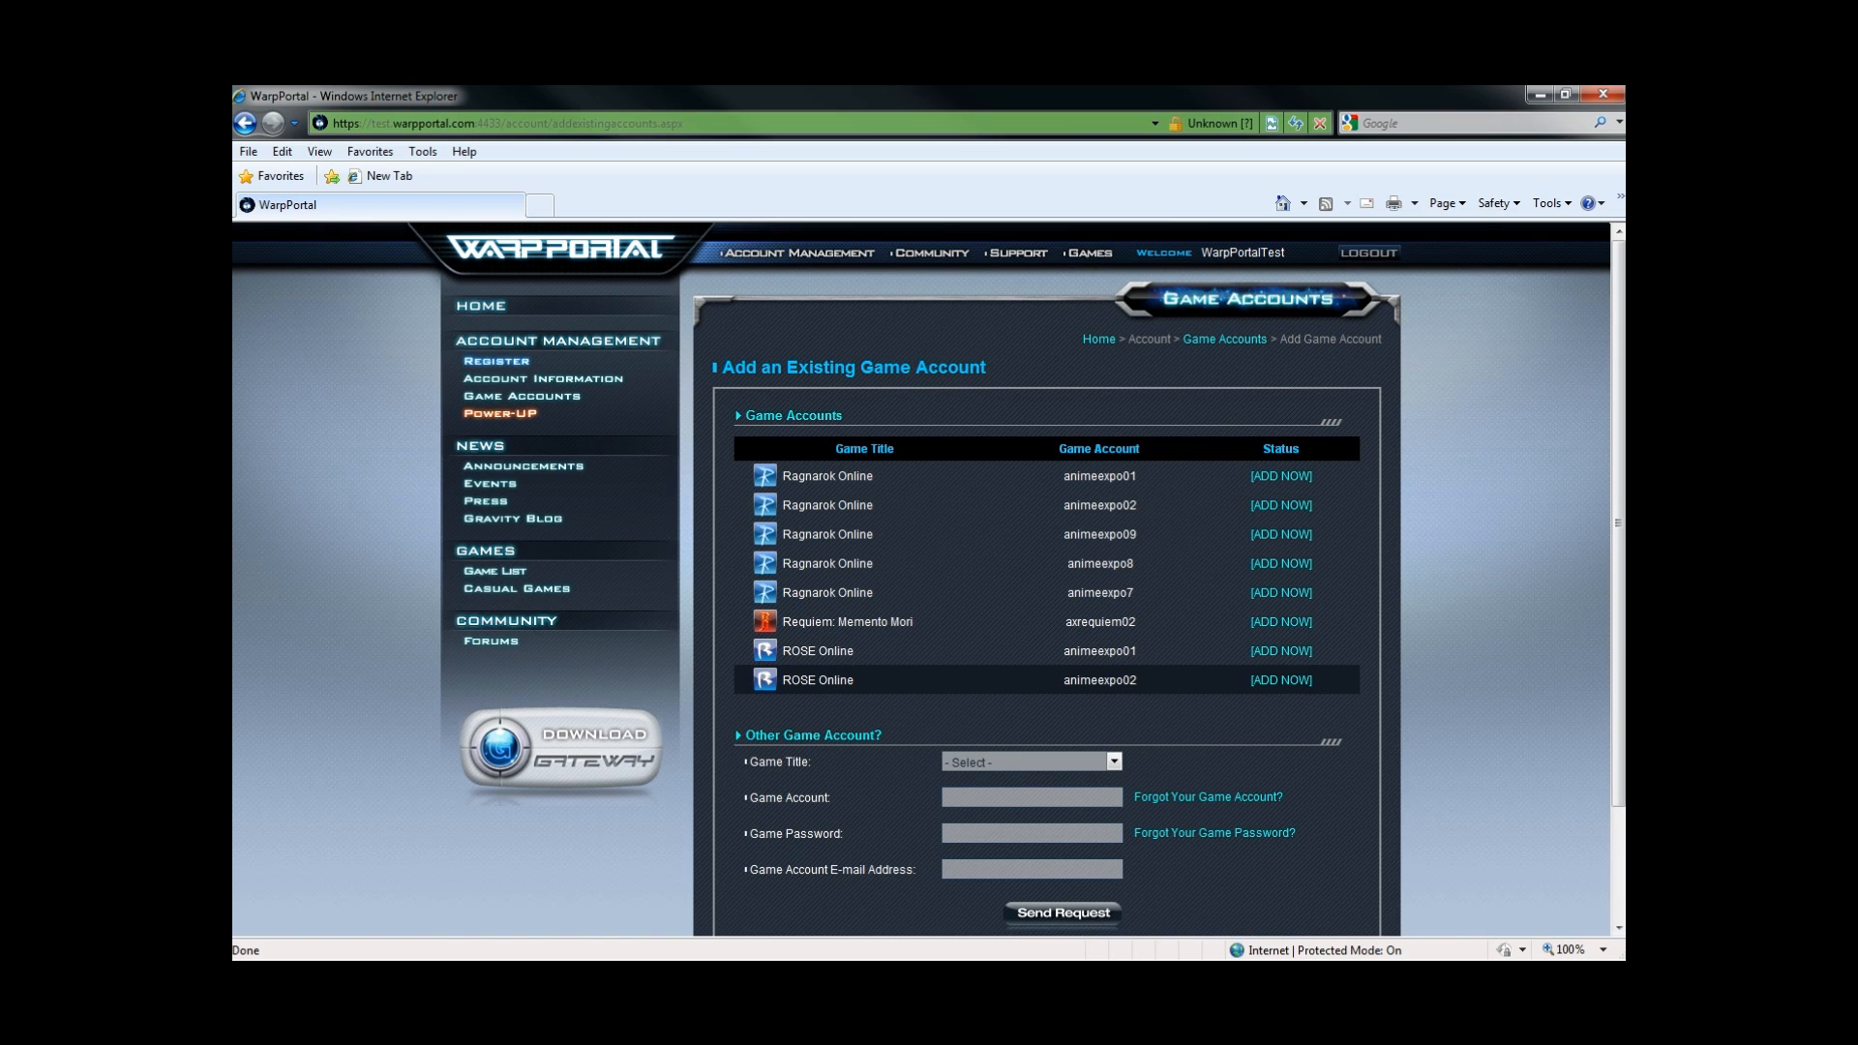
mouse_move(1279, 650)
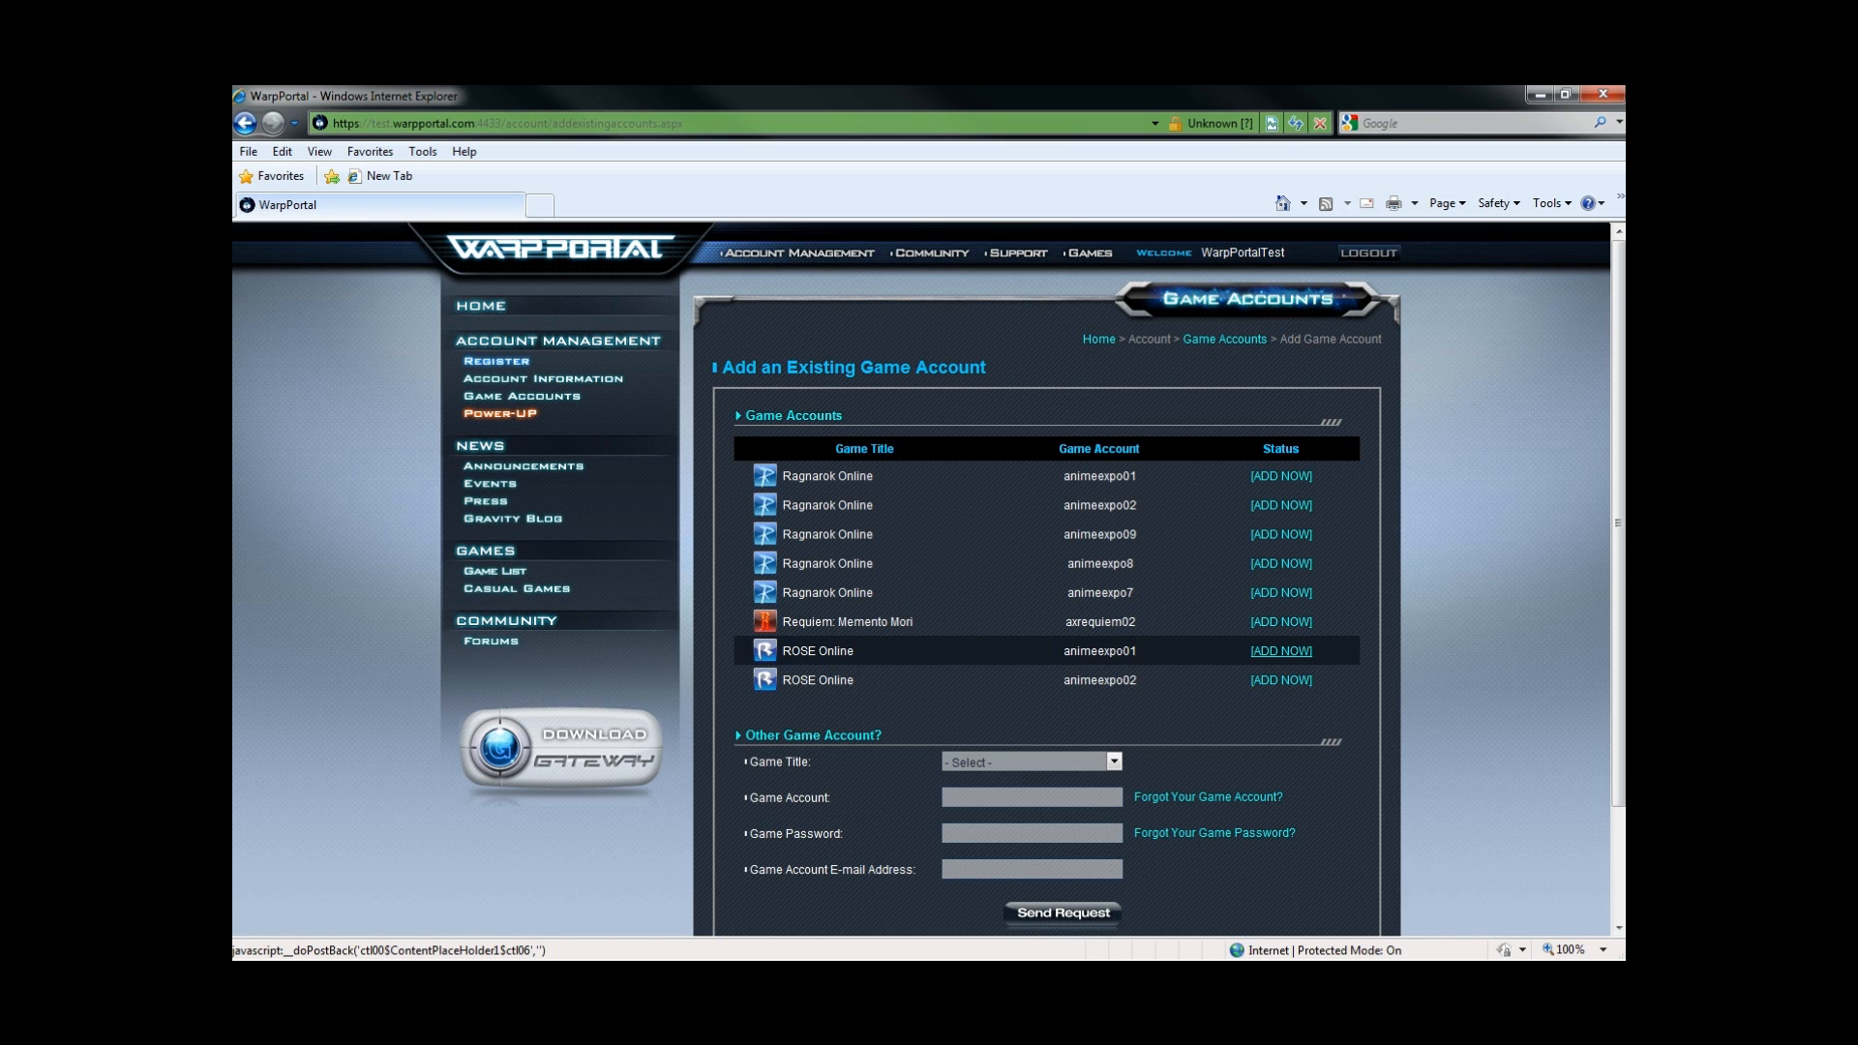
Link the first ROSE Online account with its game password and return to the add-existing page.
left_click(1279, 650)
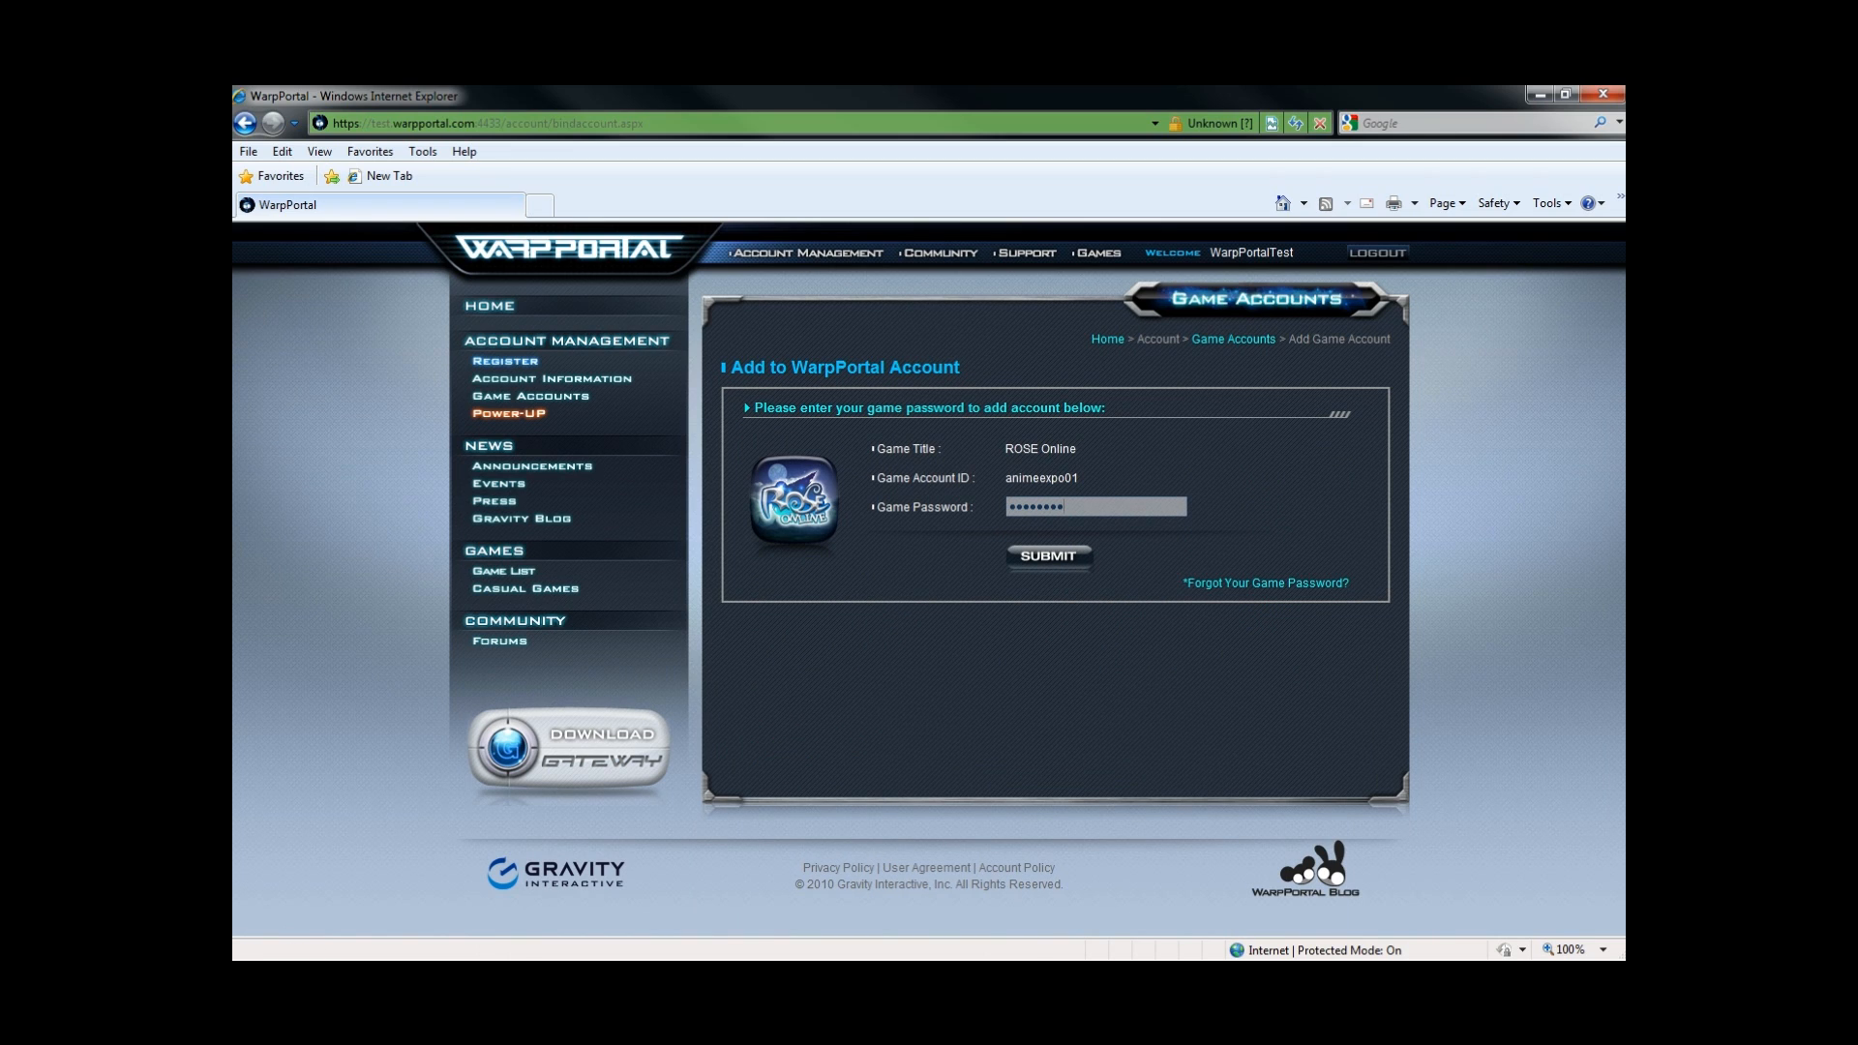
left_click(1047, 555)
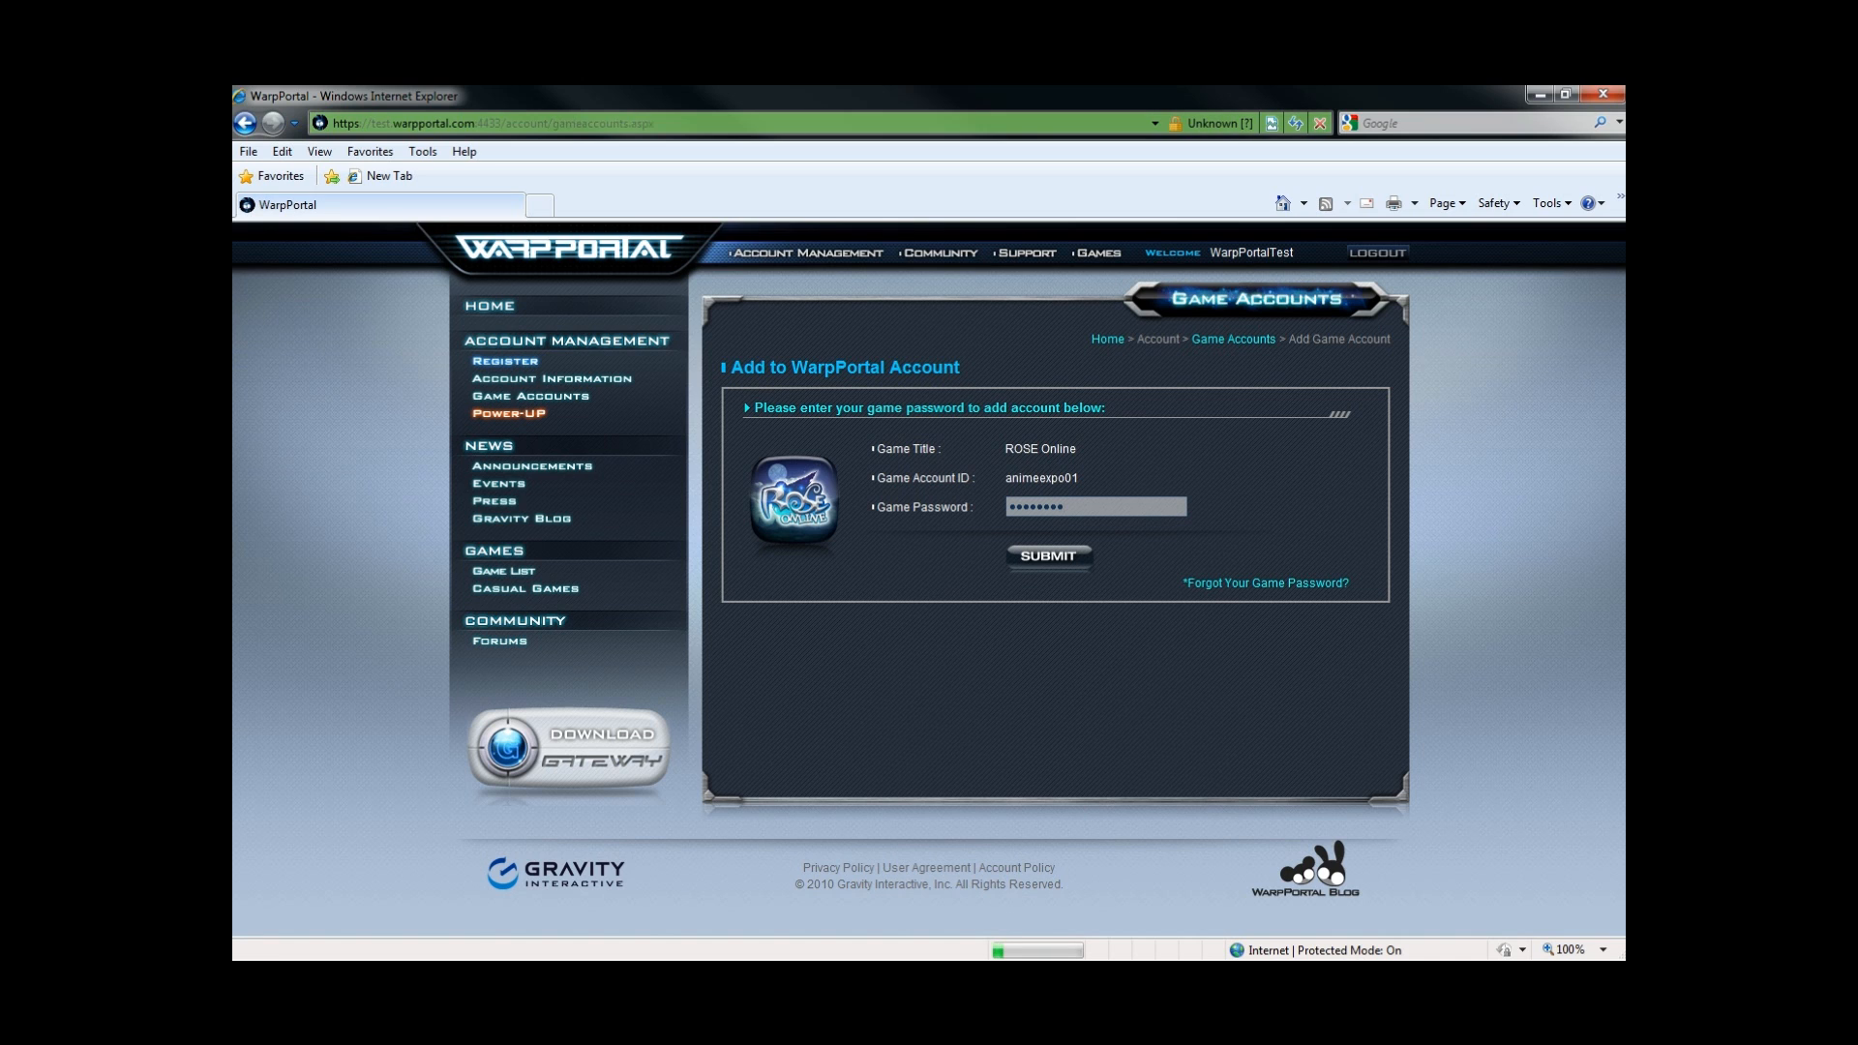
left_click(1046, 555)
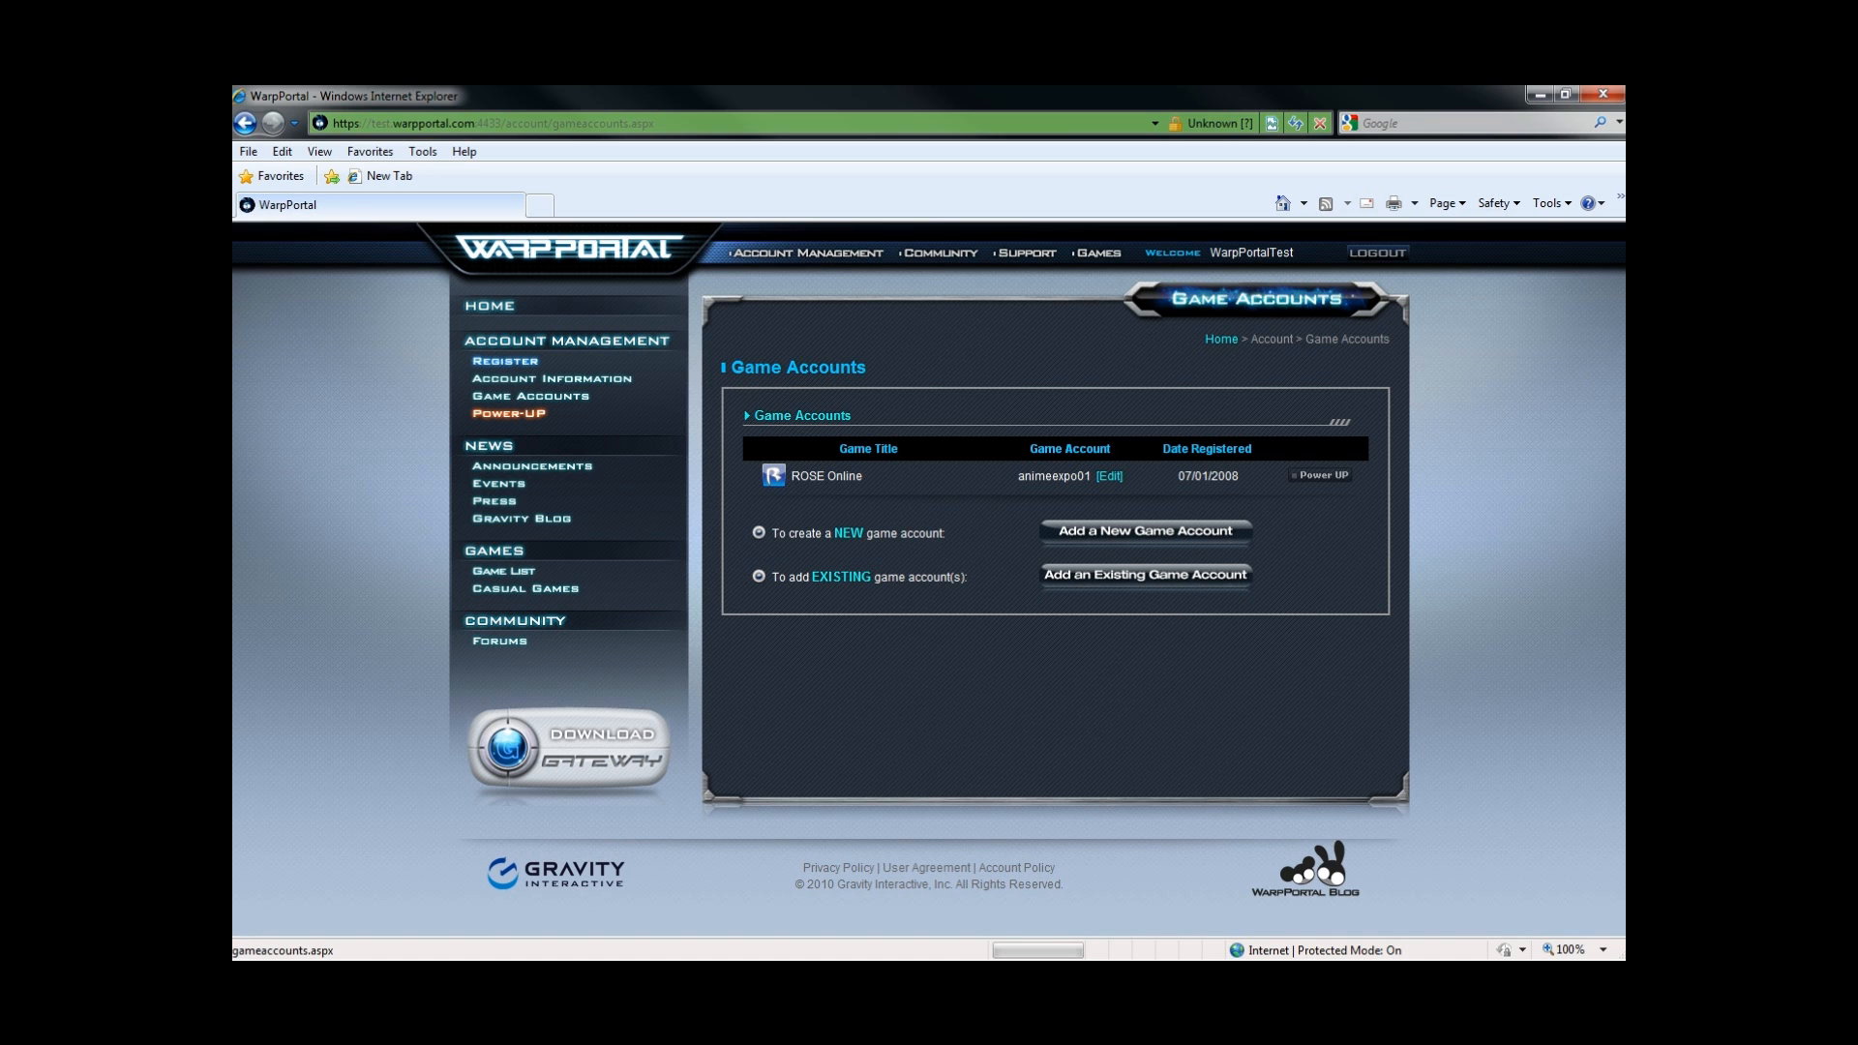
left_click(1141, 574)
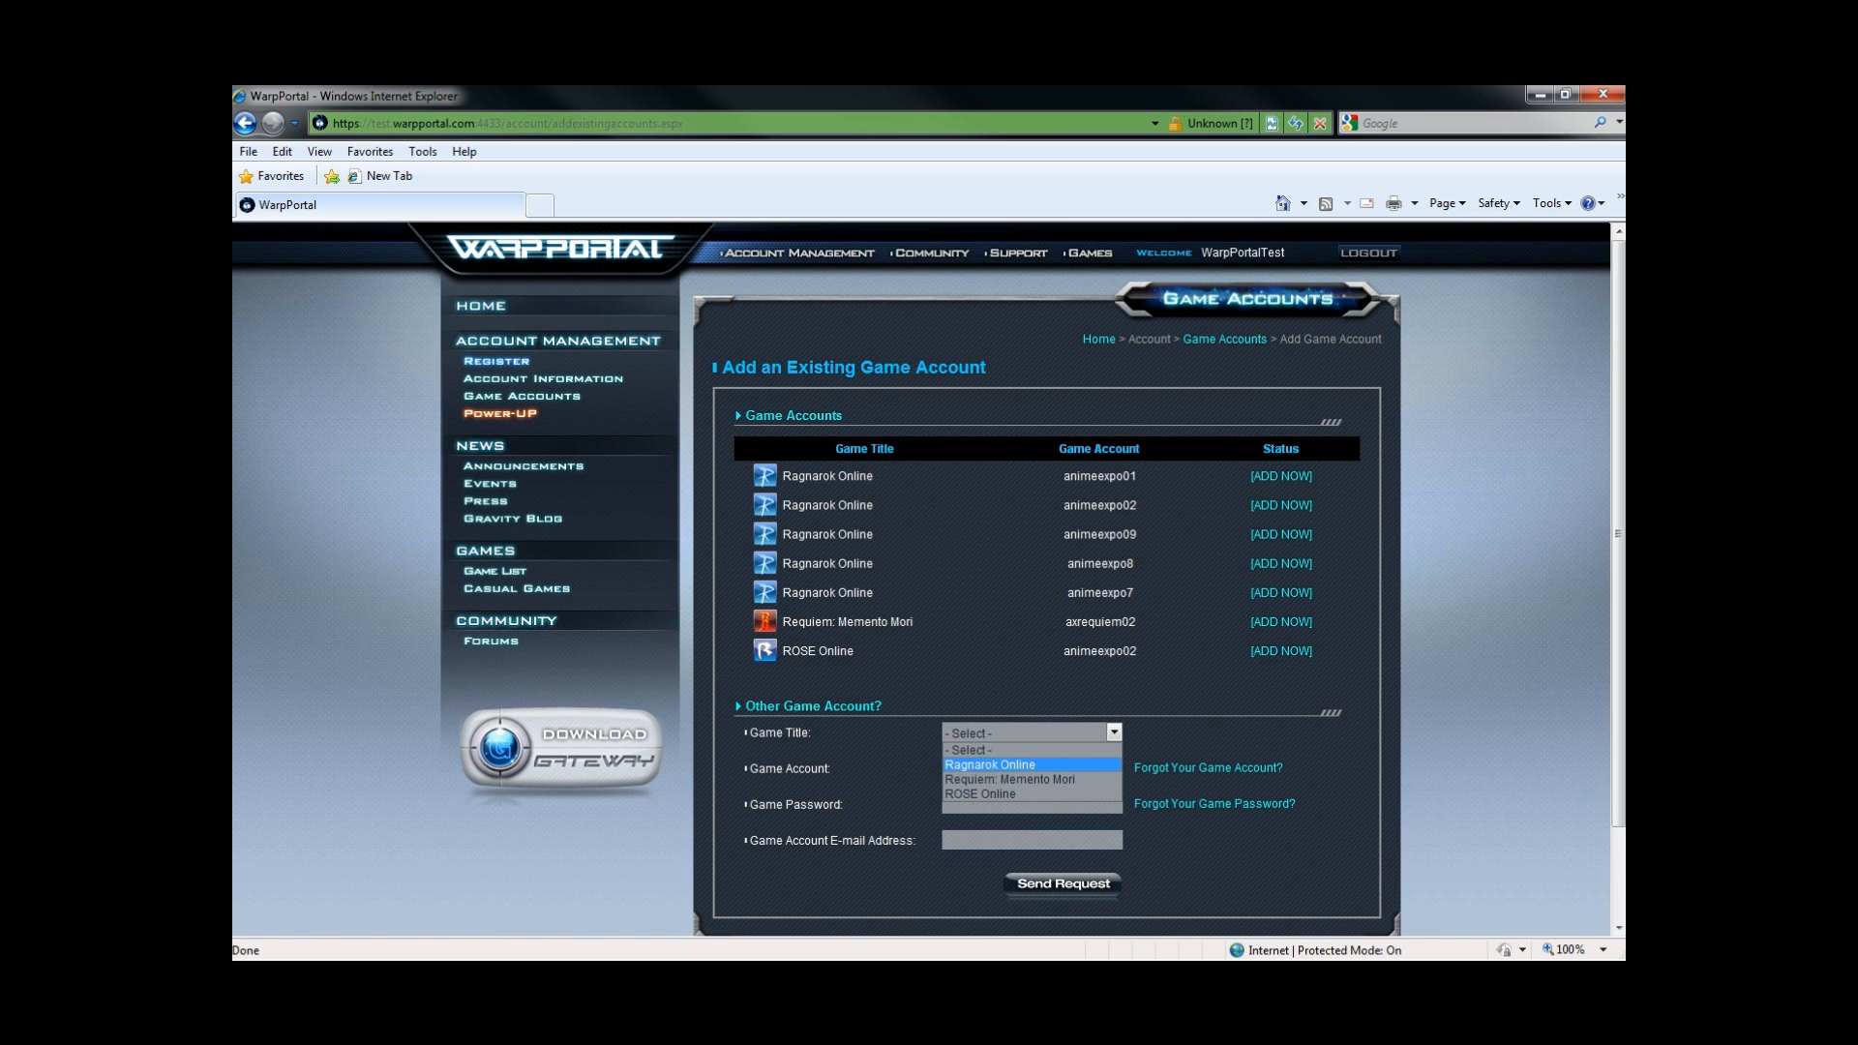
Send a Requiem: Memento Mori link request with account 'ax' and password, rejected as incorrect.
left_click(1009, 777)
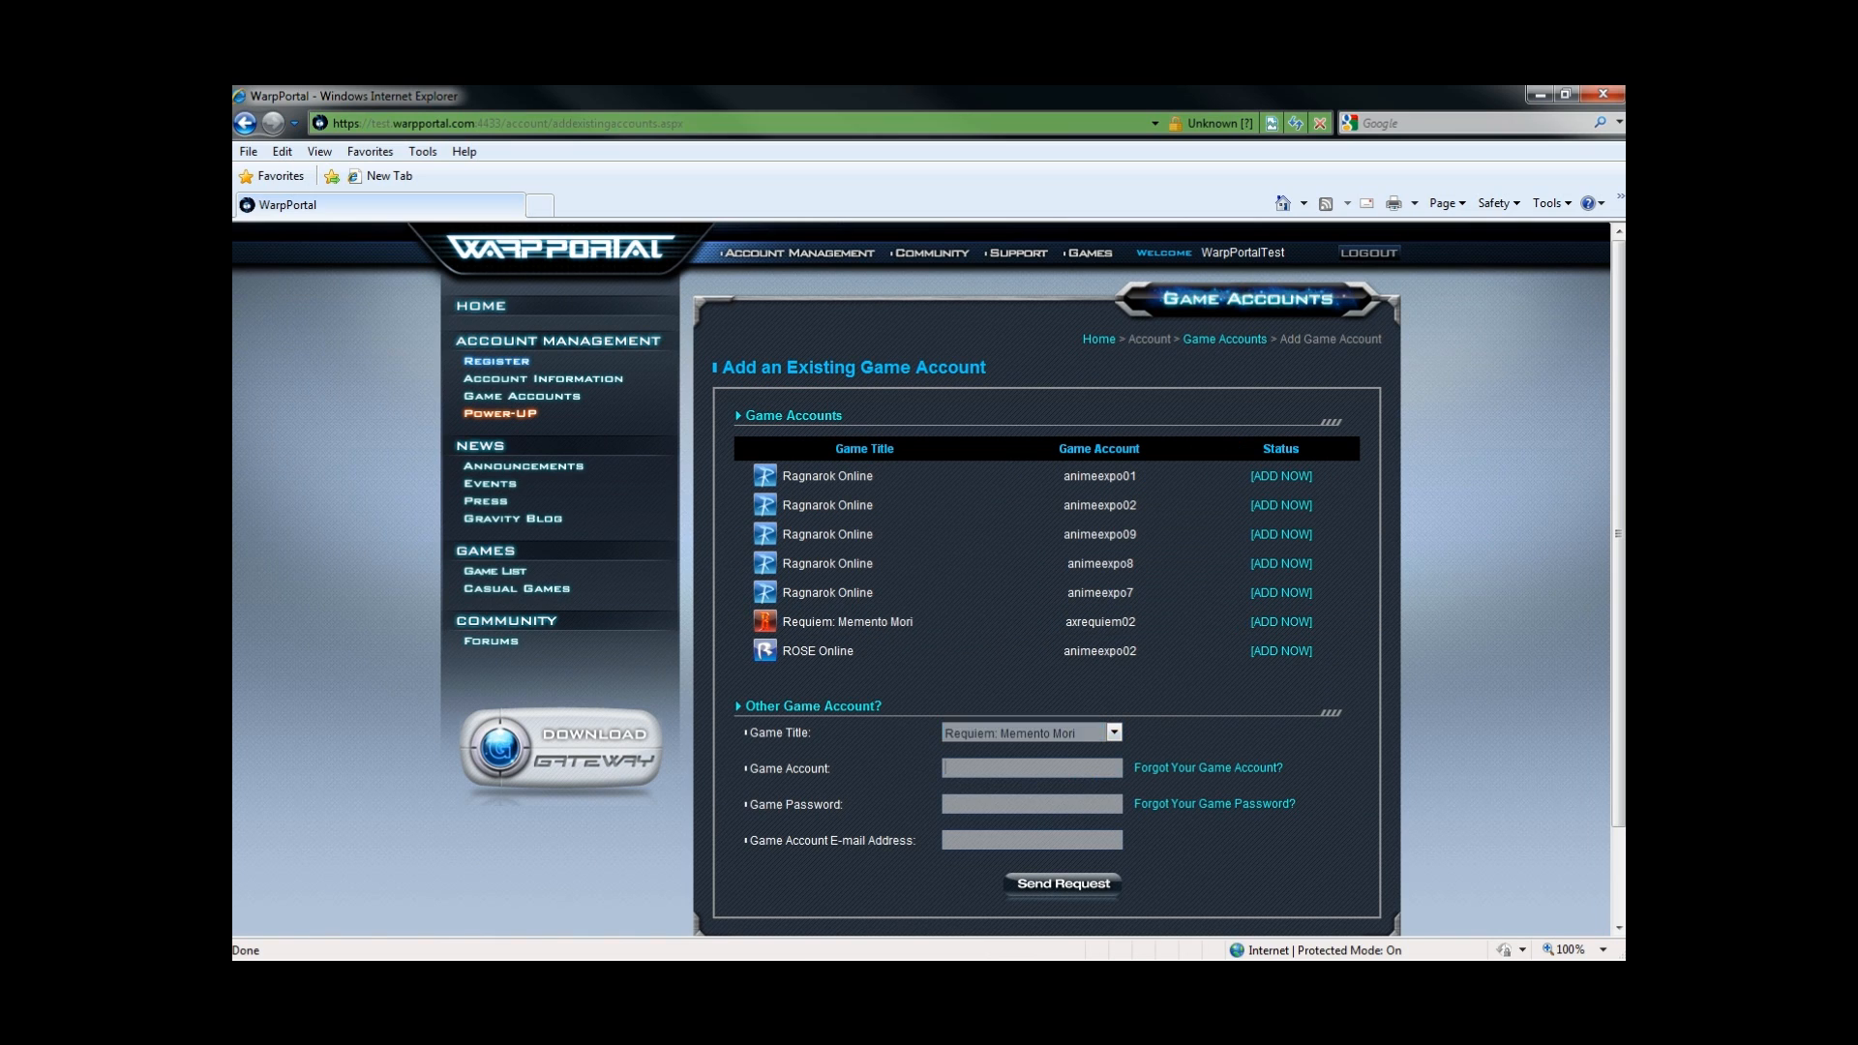
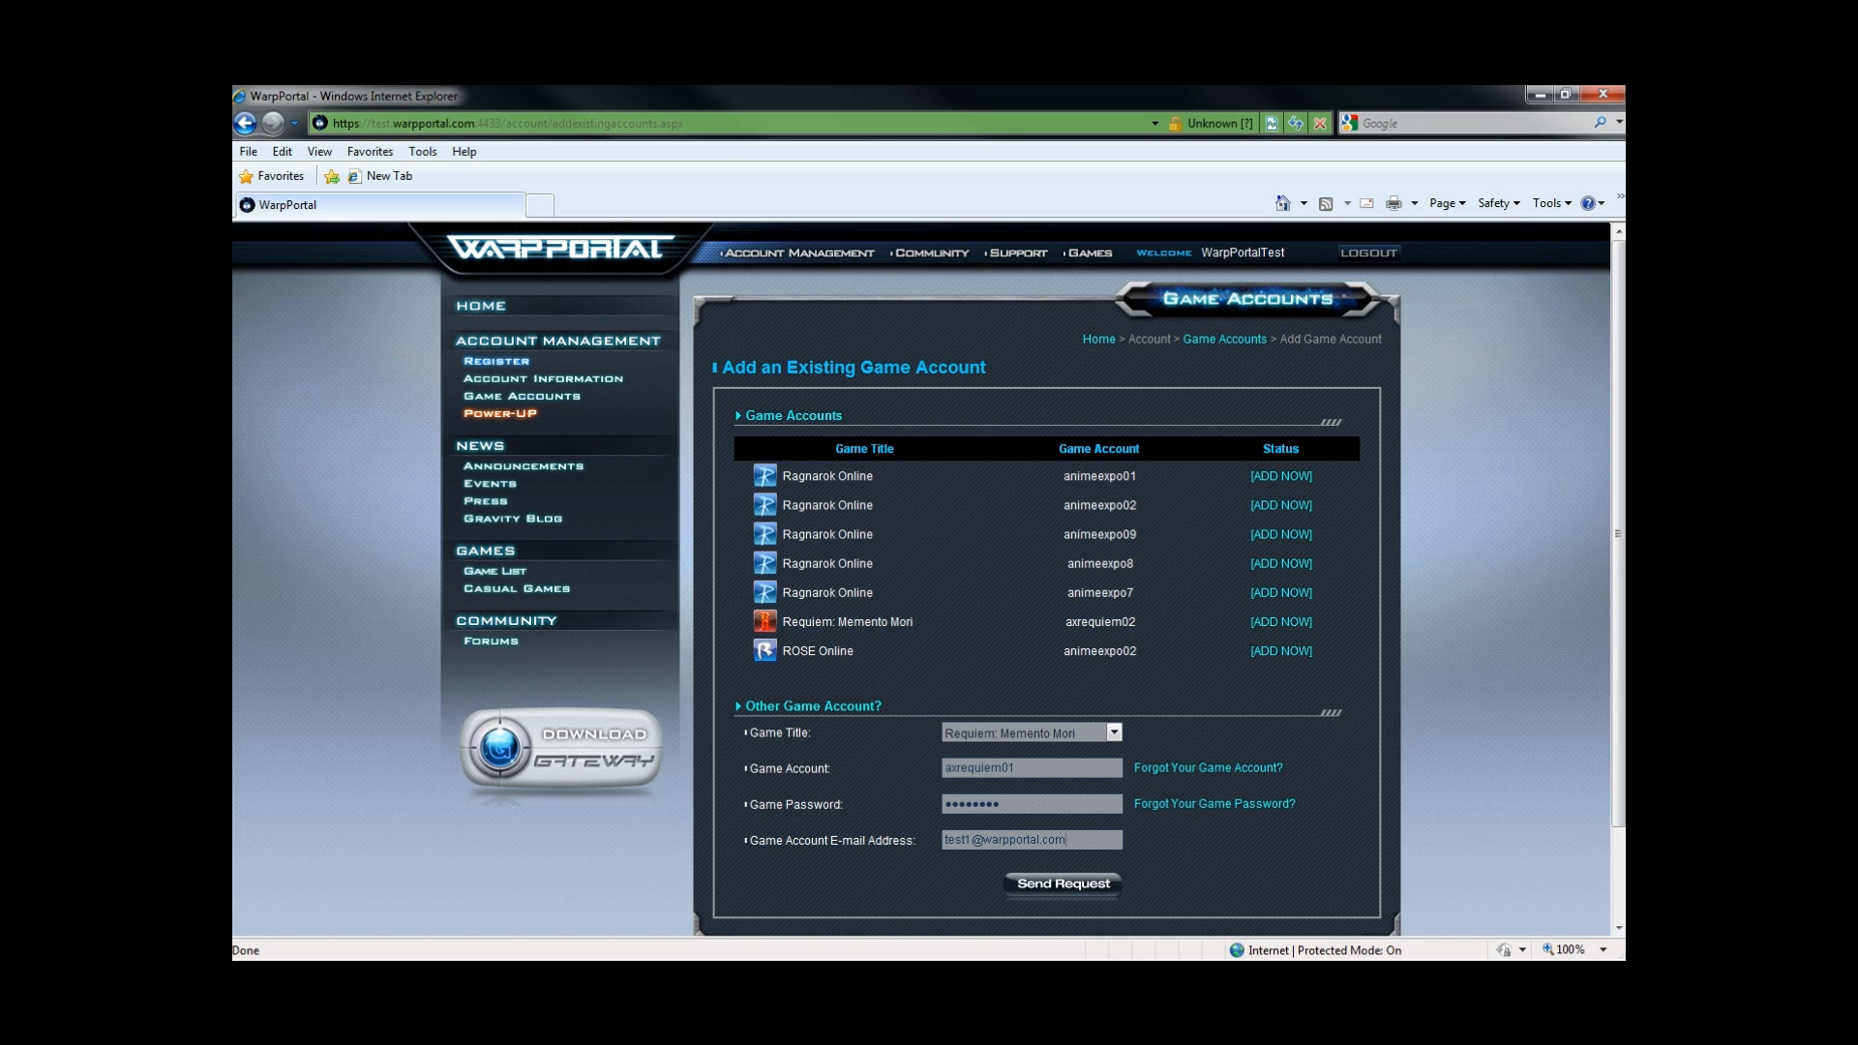
left_click(1060, 882)
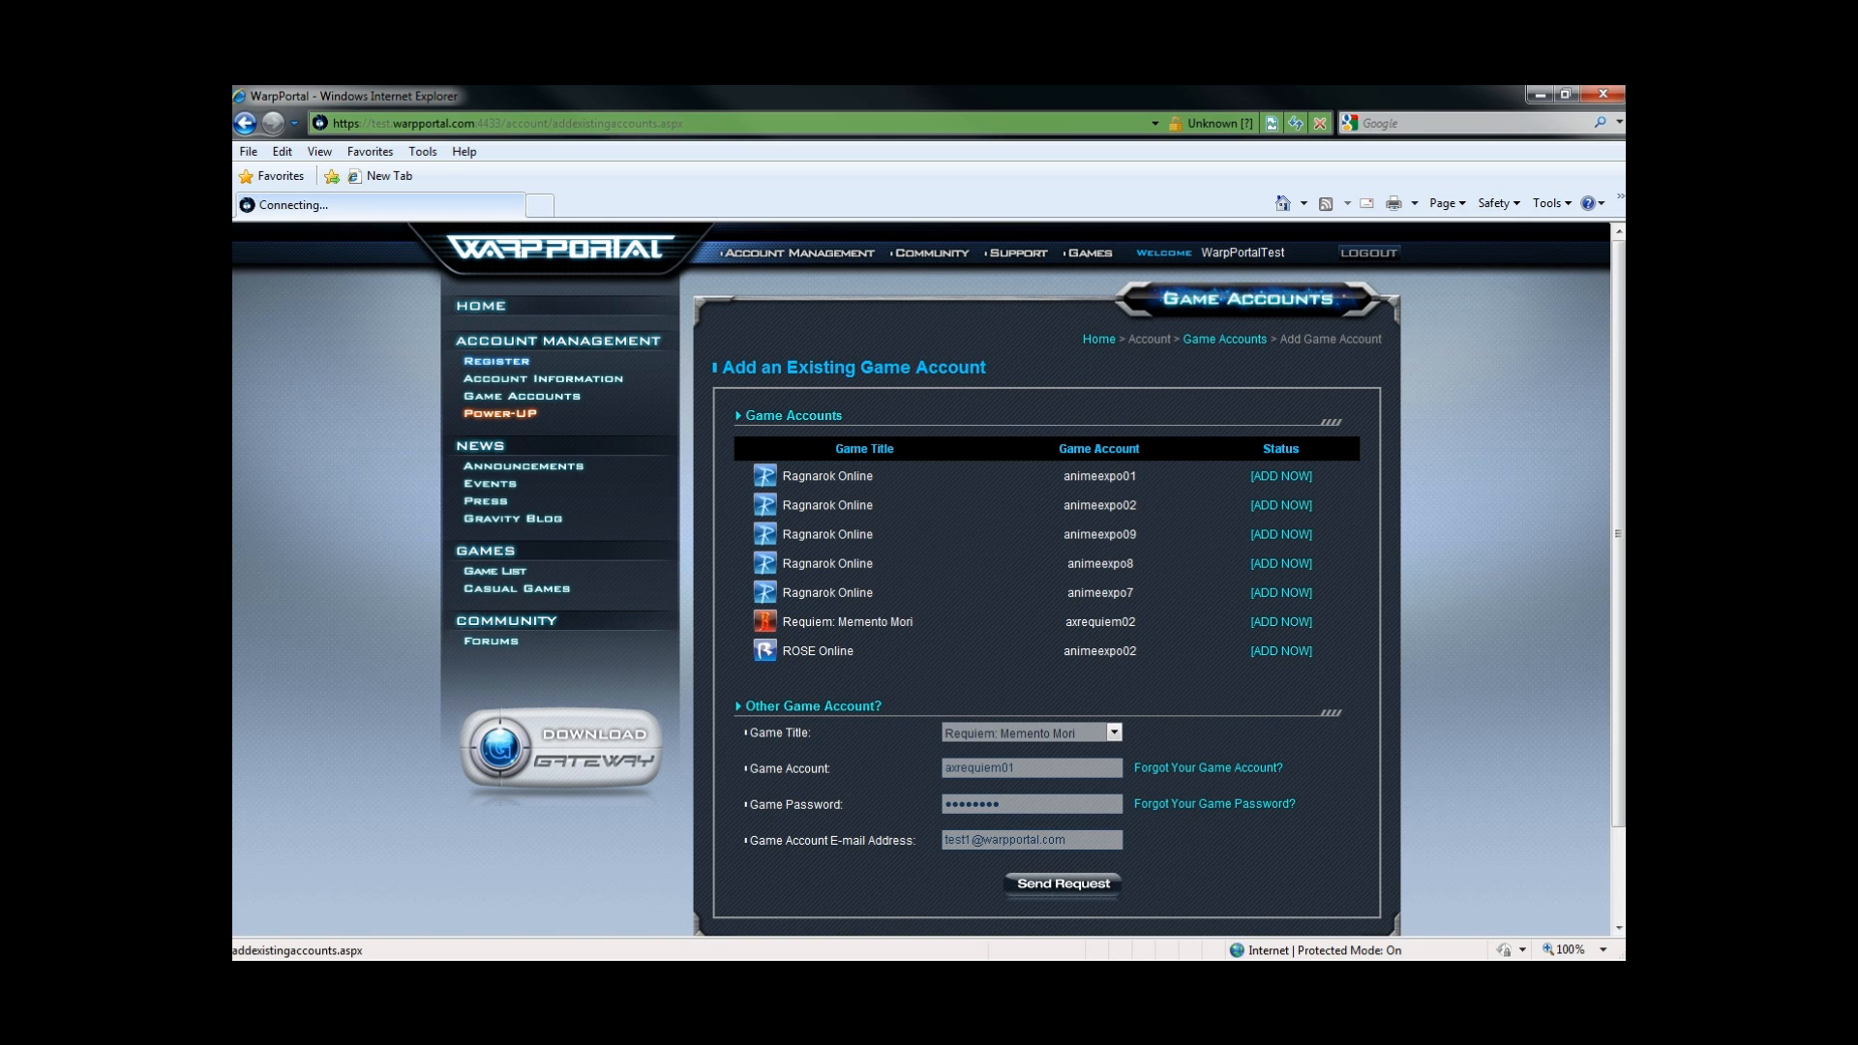
left_click(1060, 883)
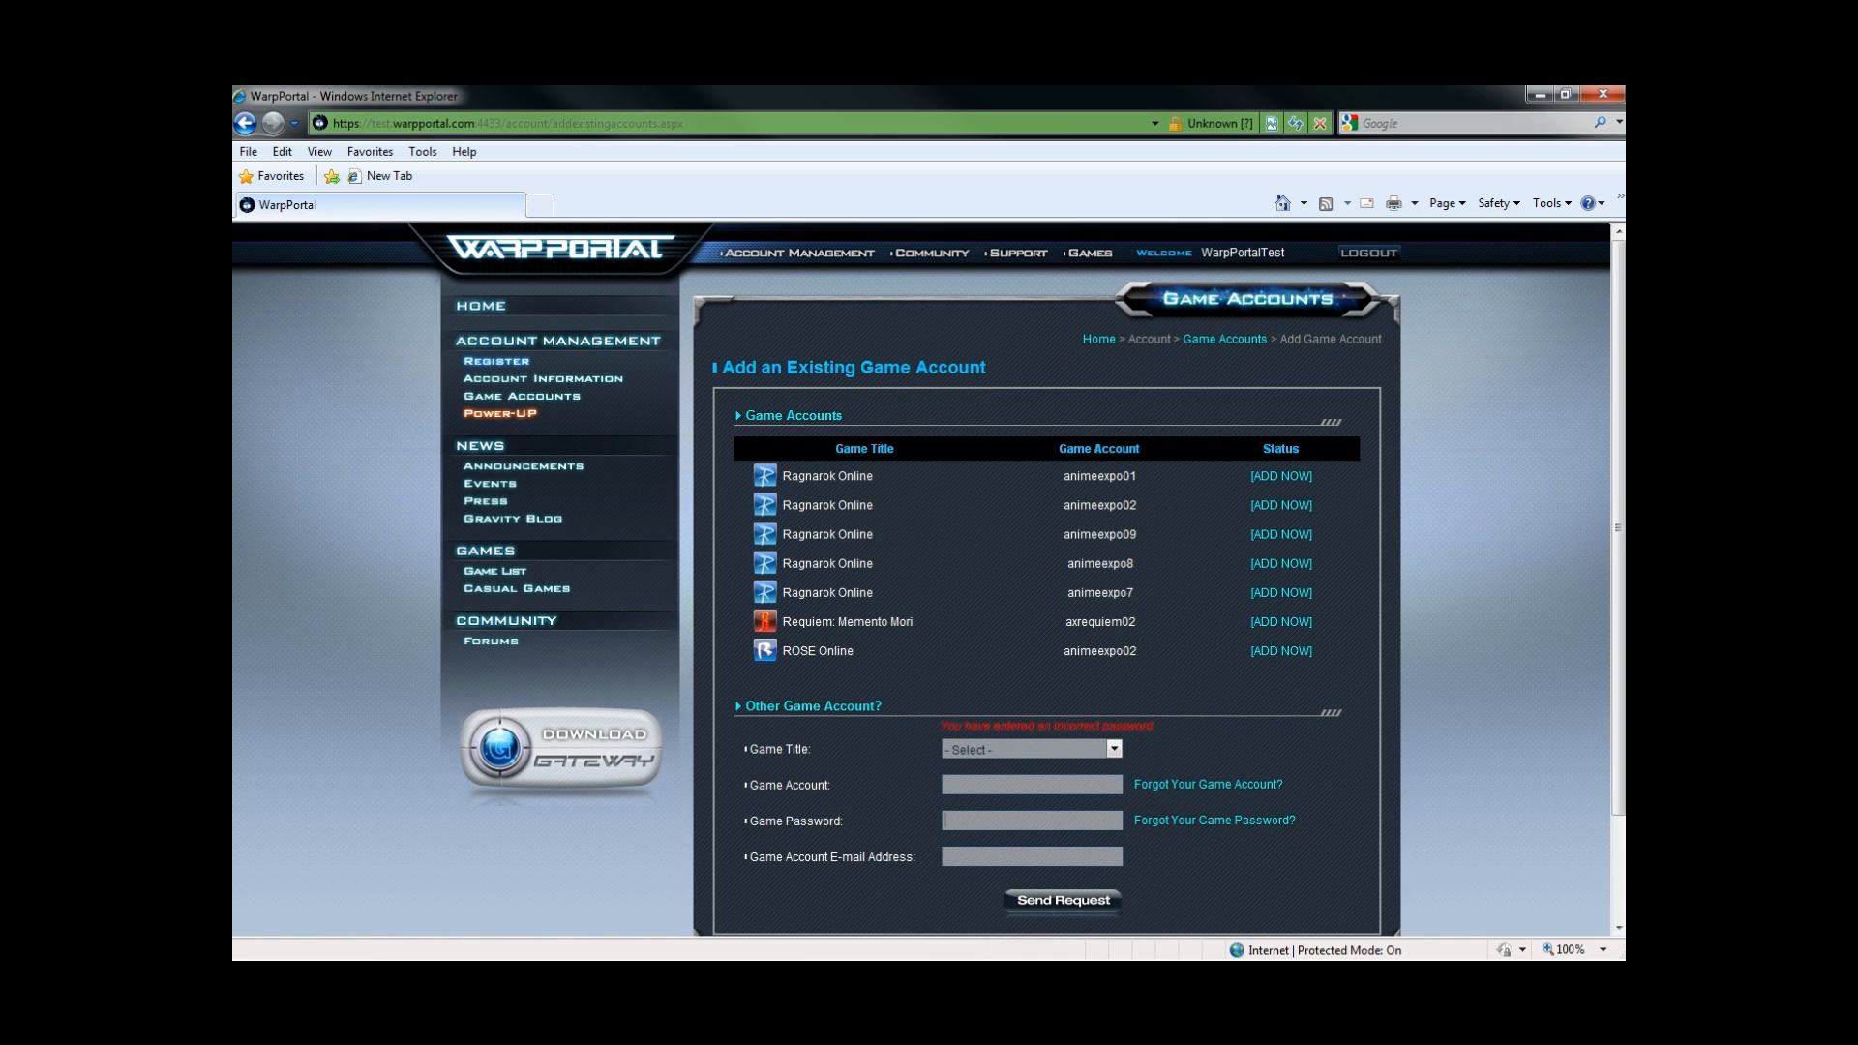
mouse_move(1213, 820)
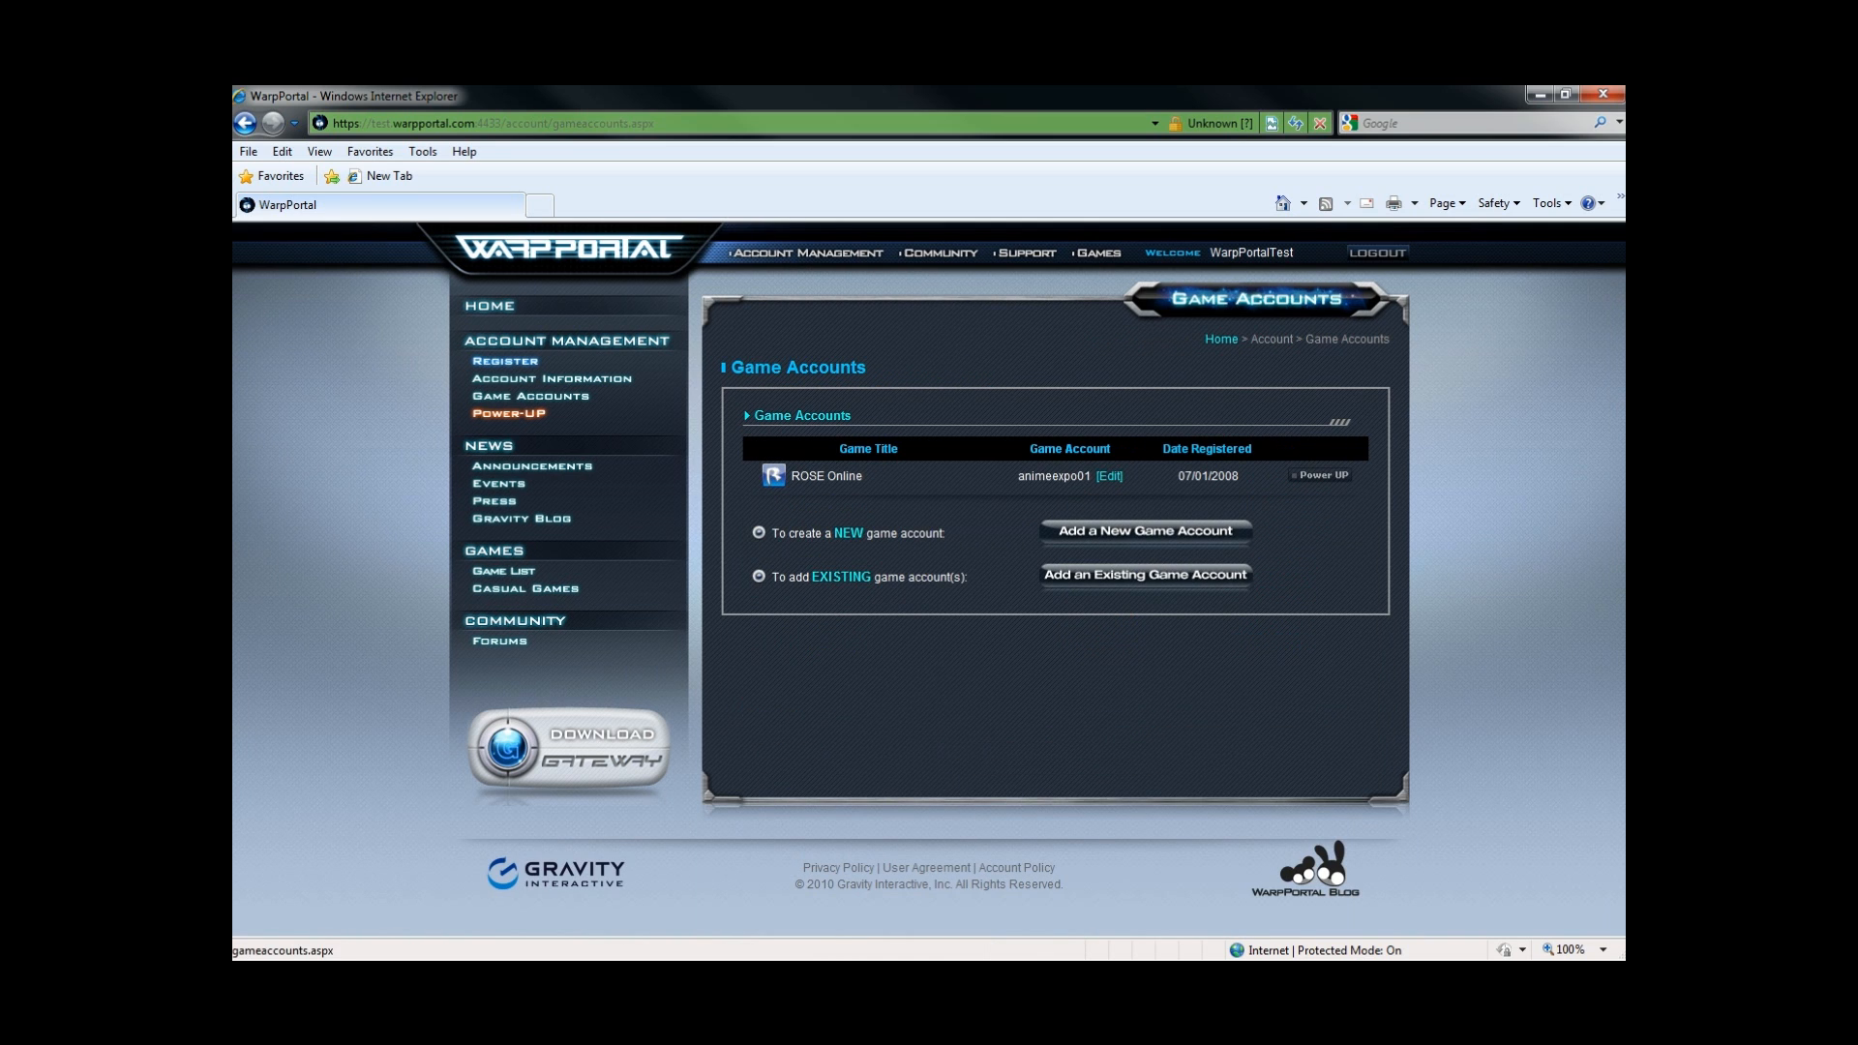
Start a new game account registration for Ragnarok Online.
left_click(1142, 530)
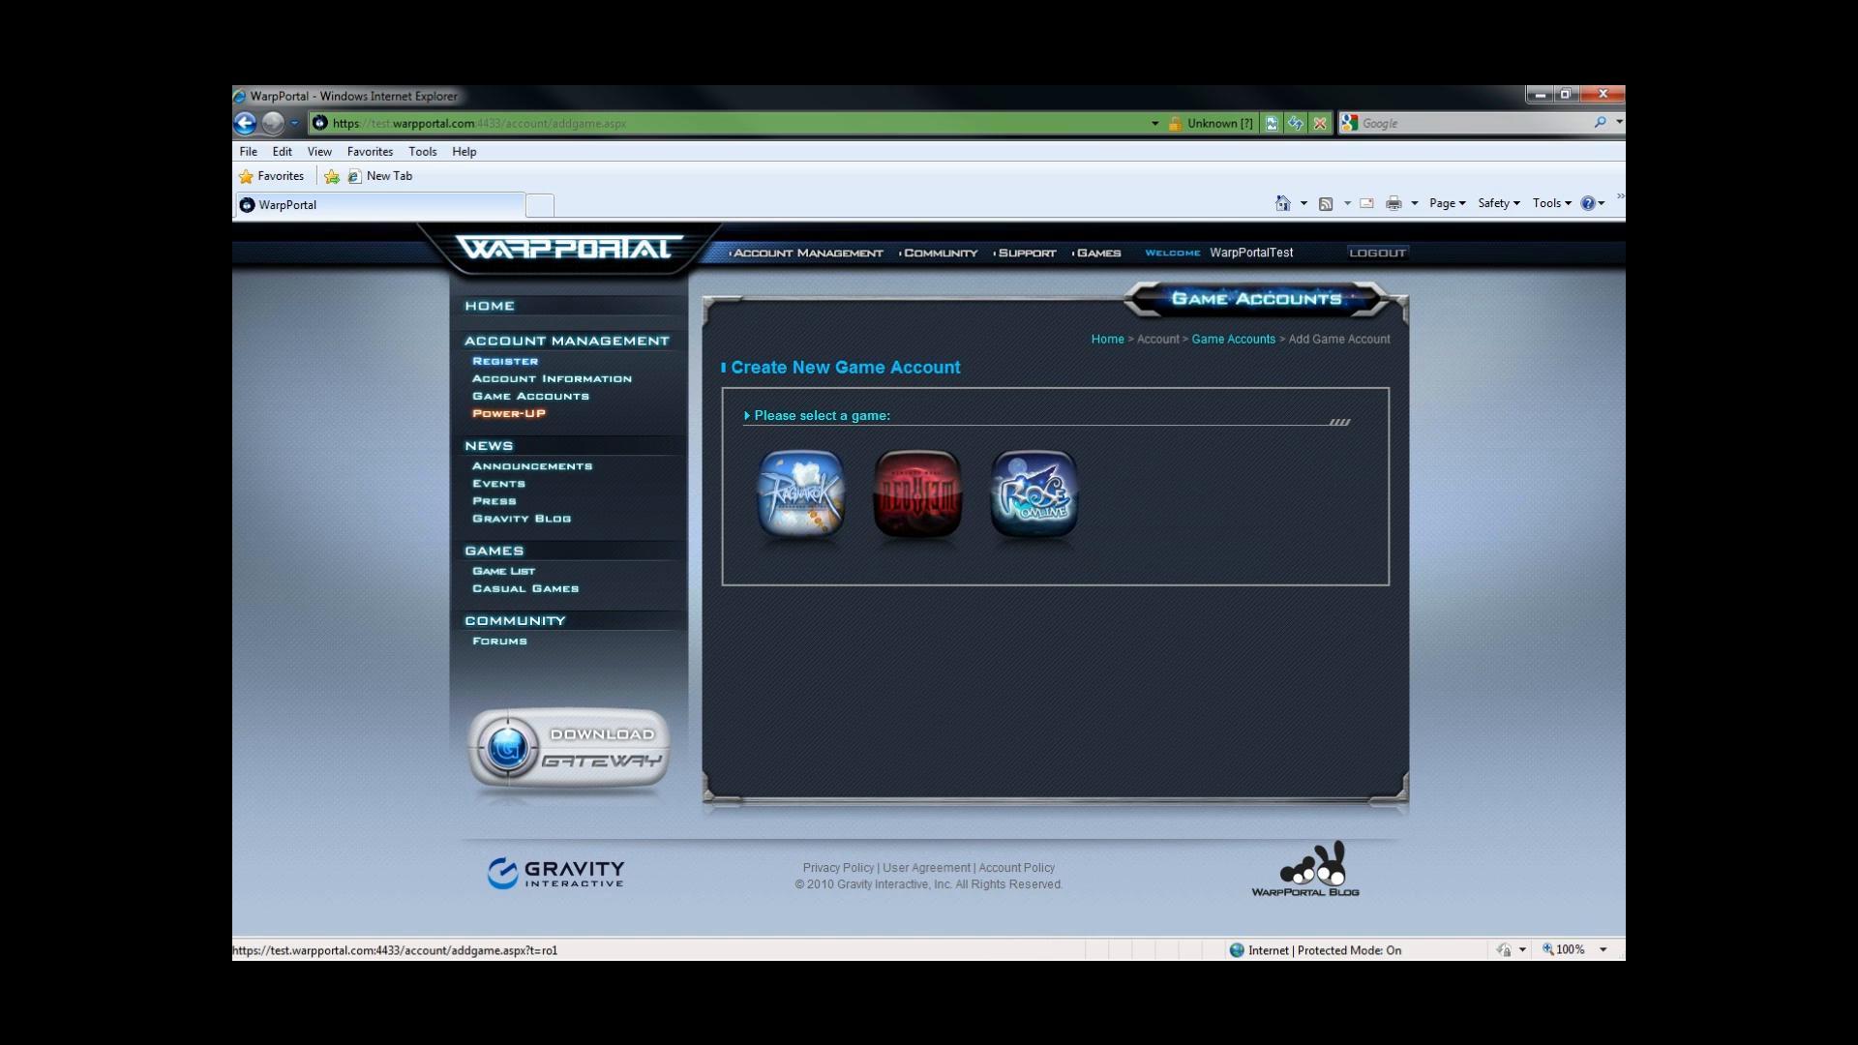
left_click(799, 496)
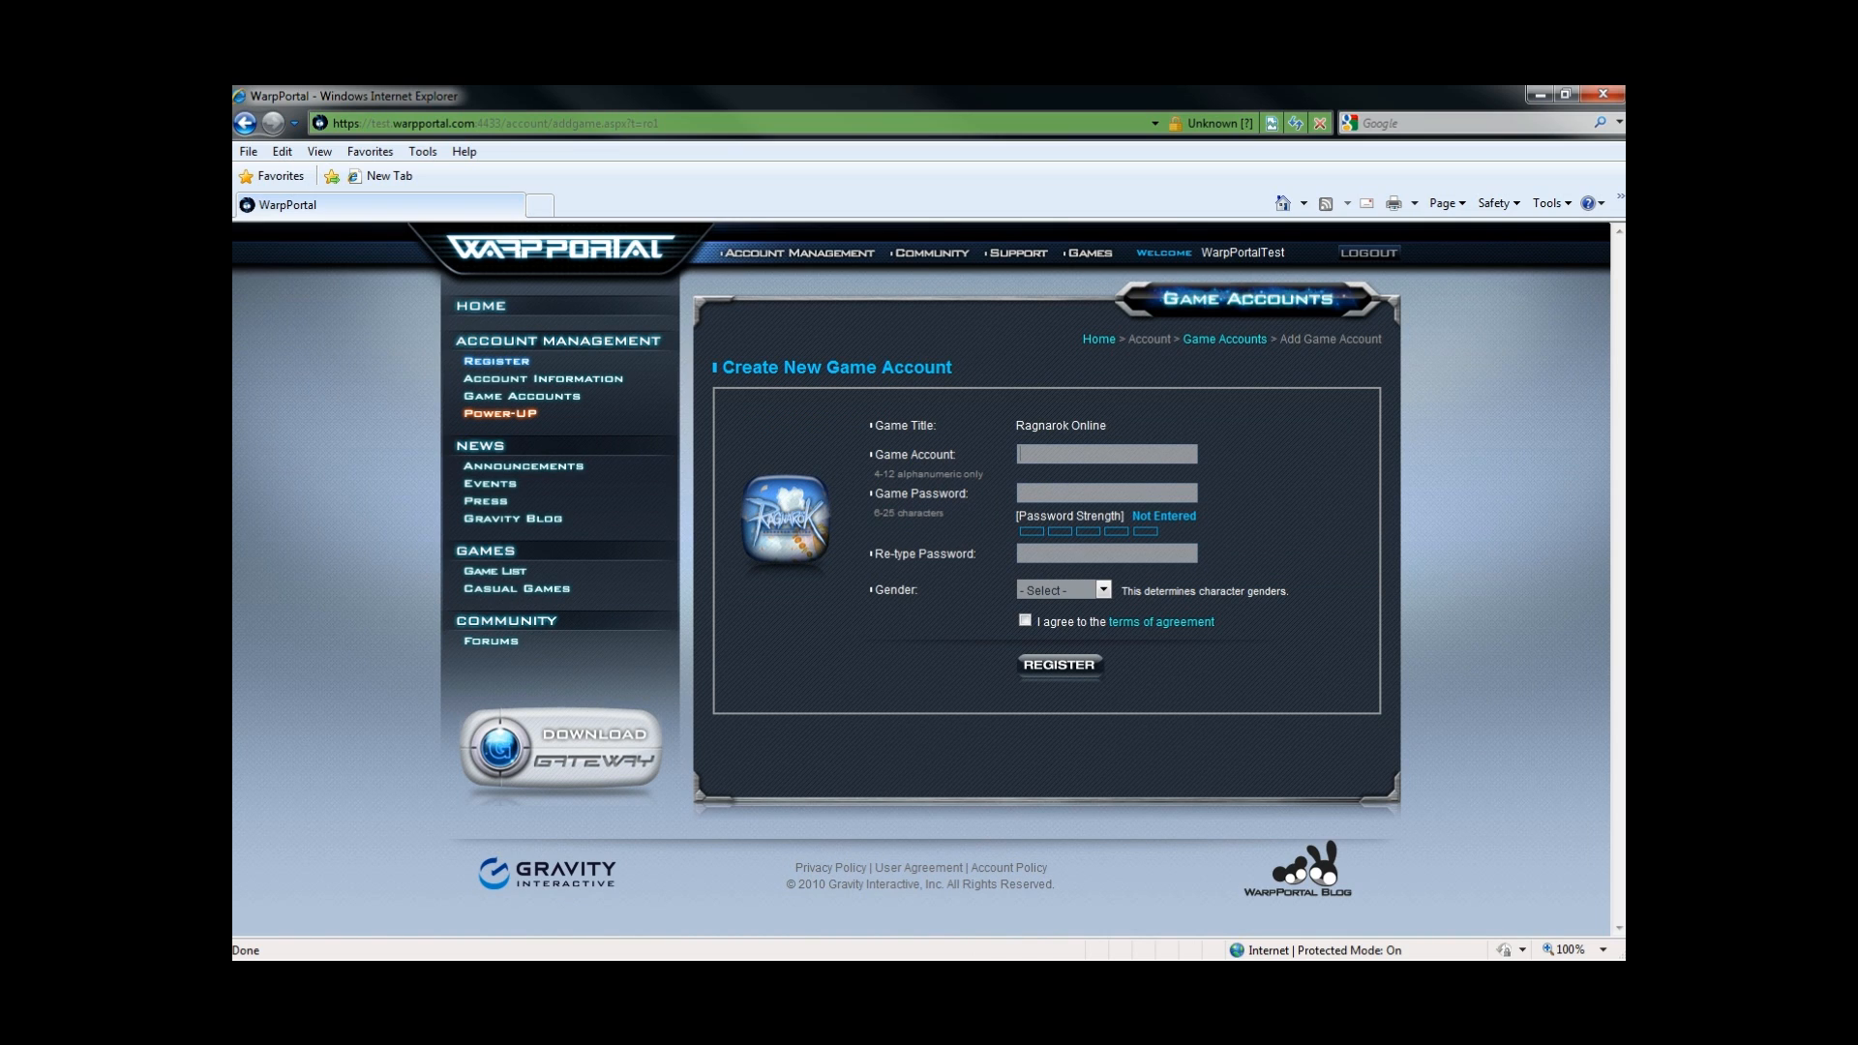
Register Ragnarok Online account 'animeexp' with password, Male gender and accepted terms.
type("animeexp")
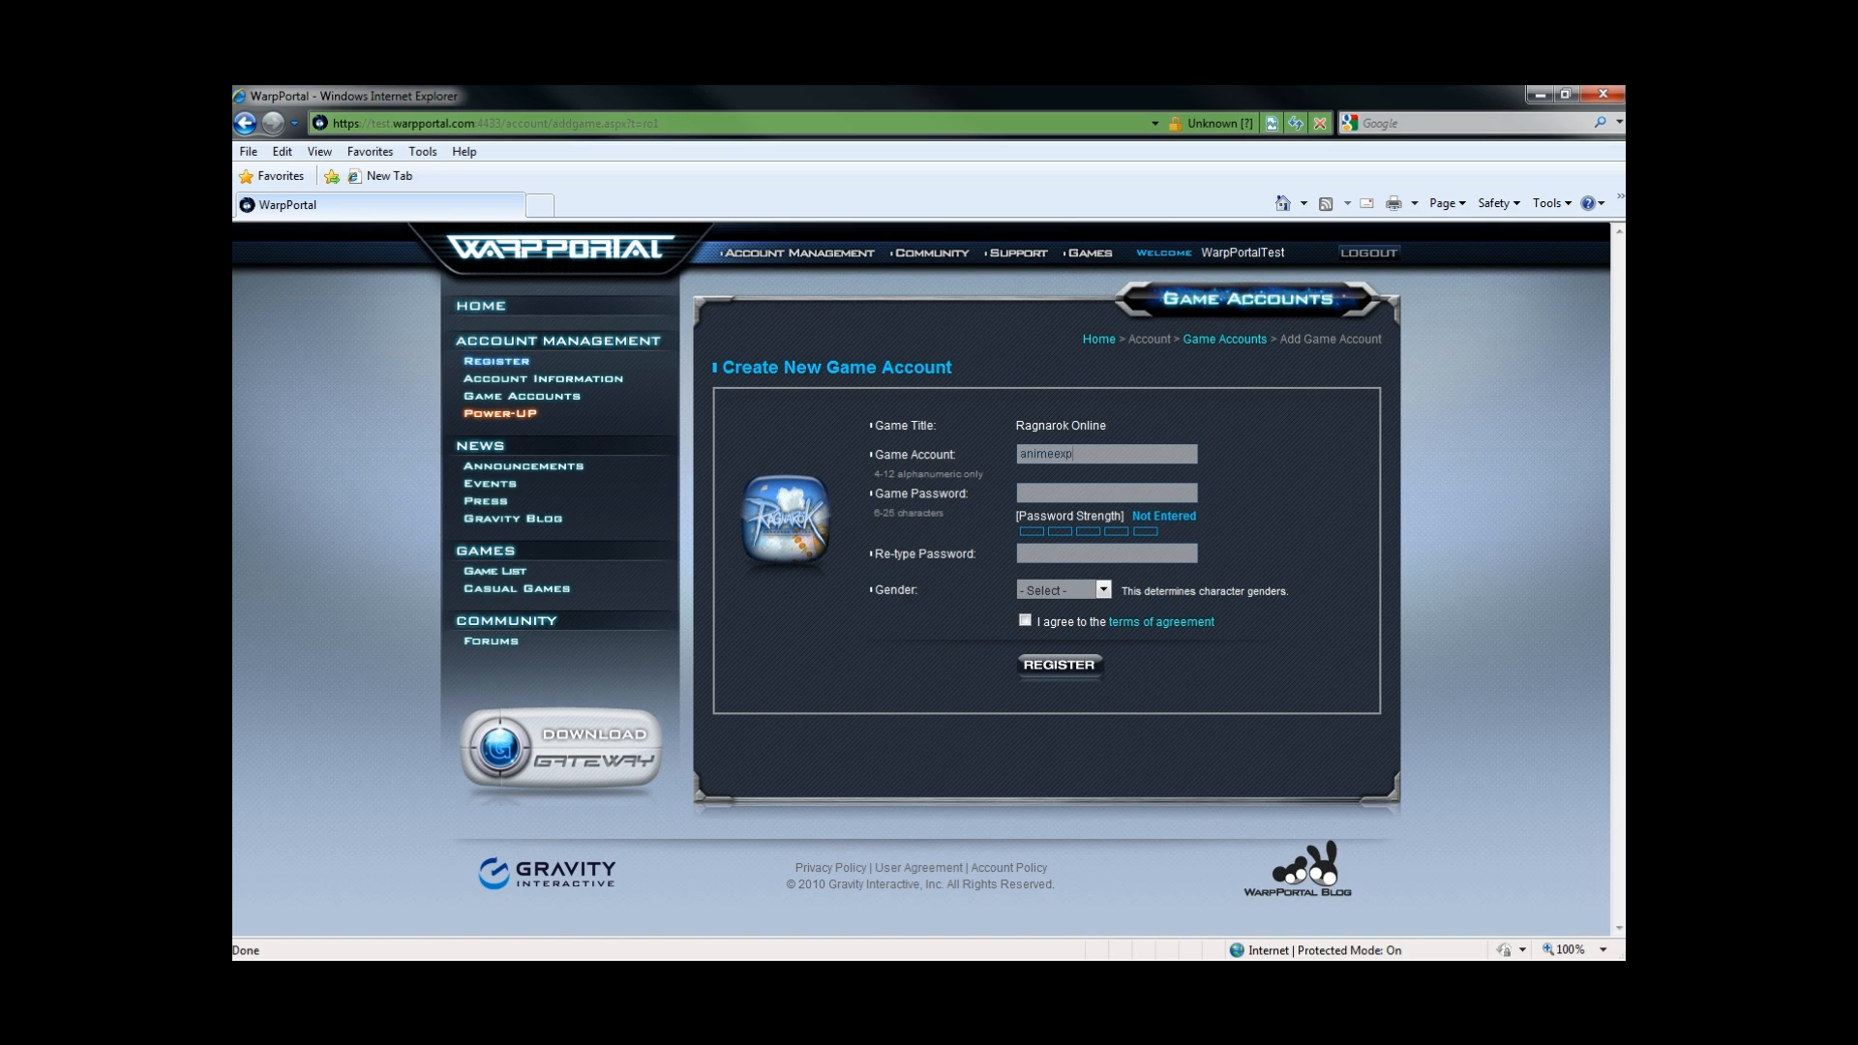
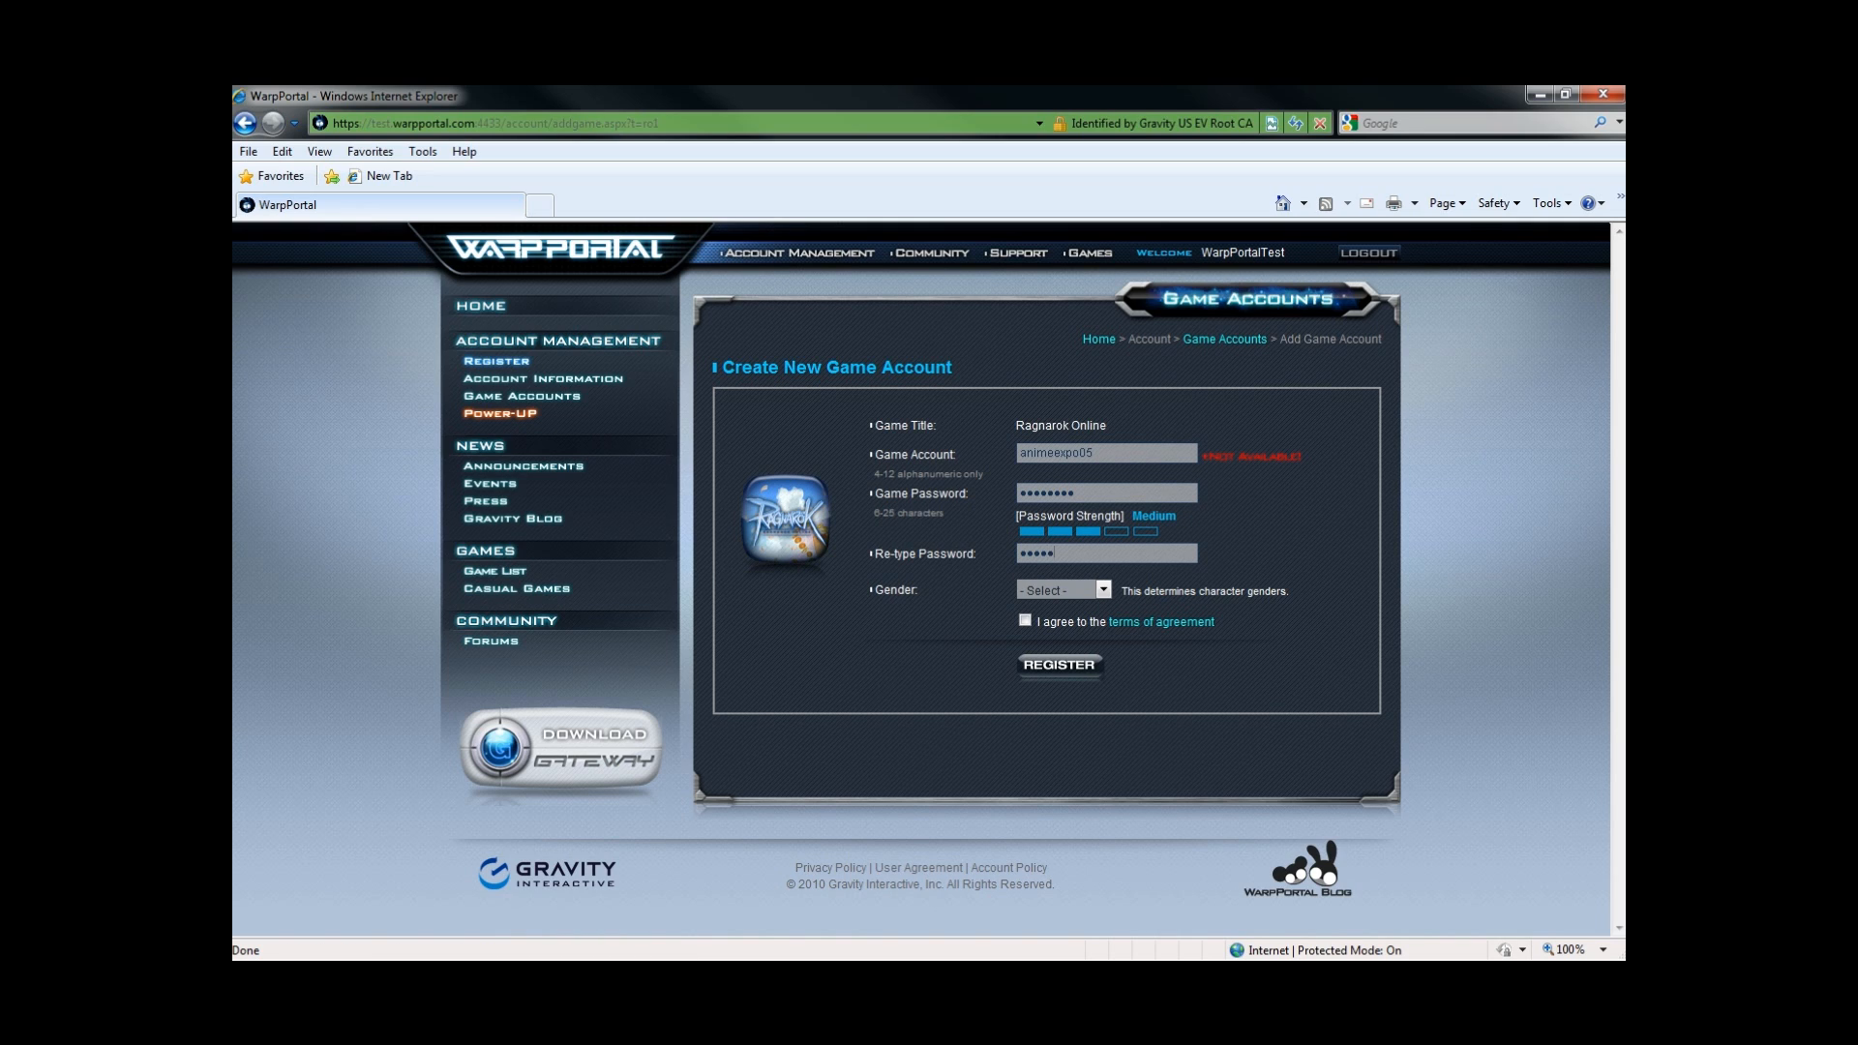
left_click(1097, 590)
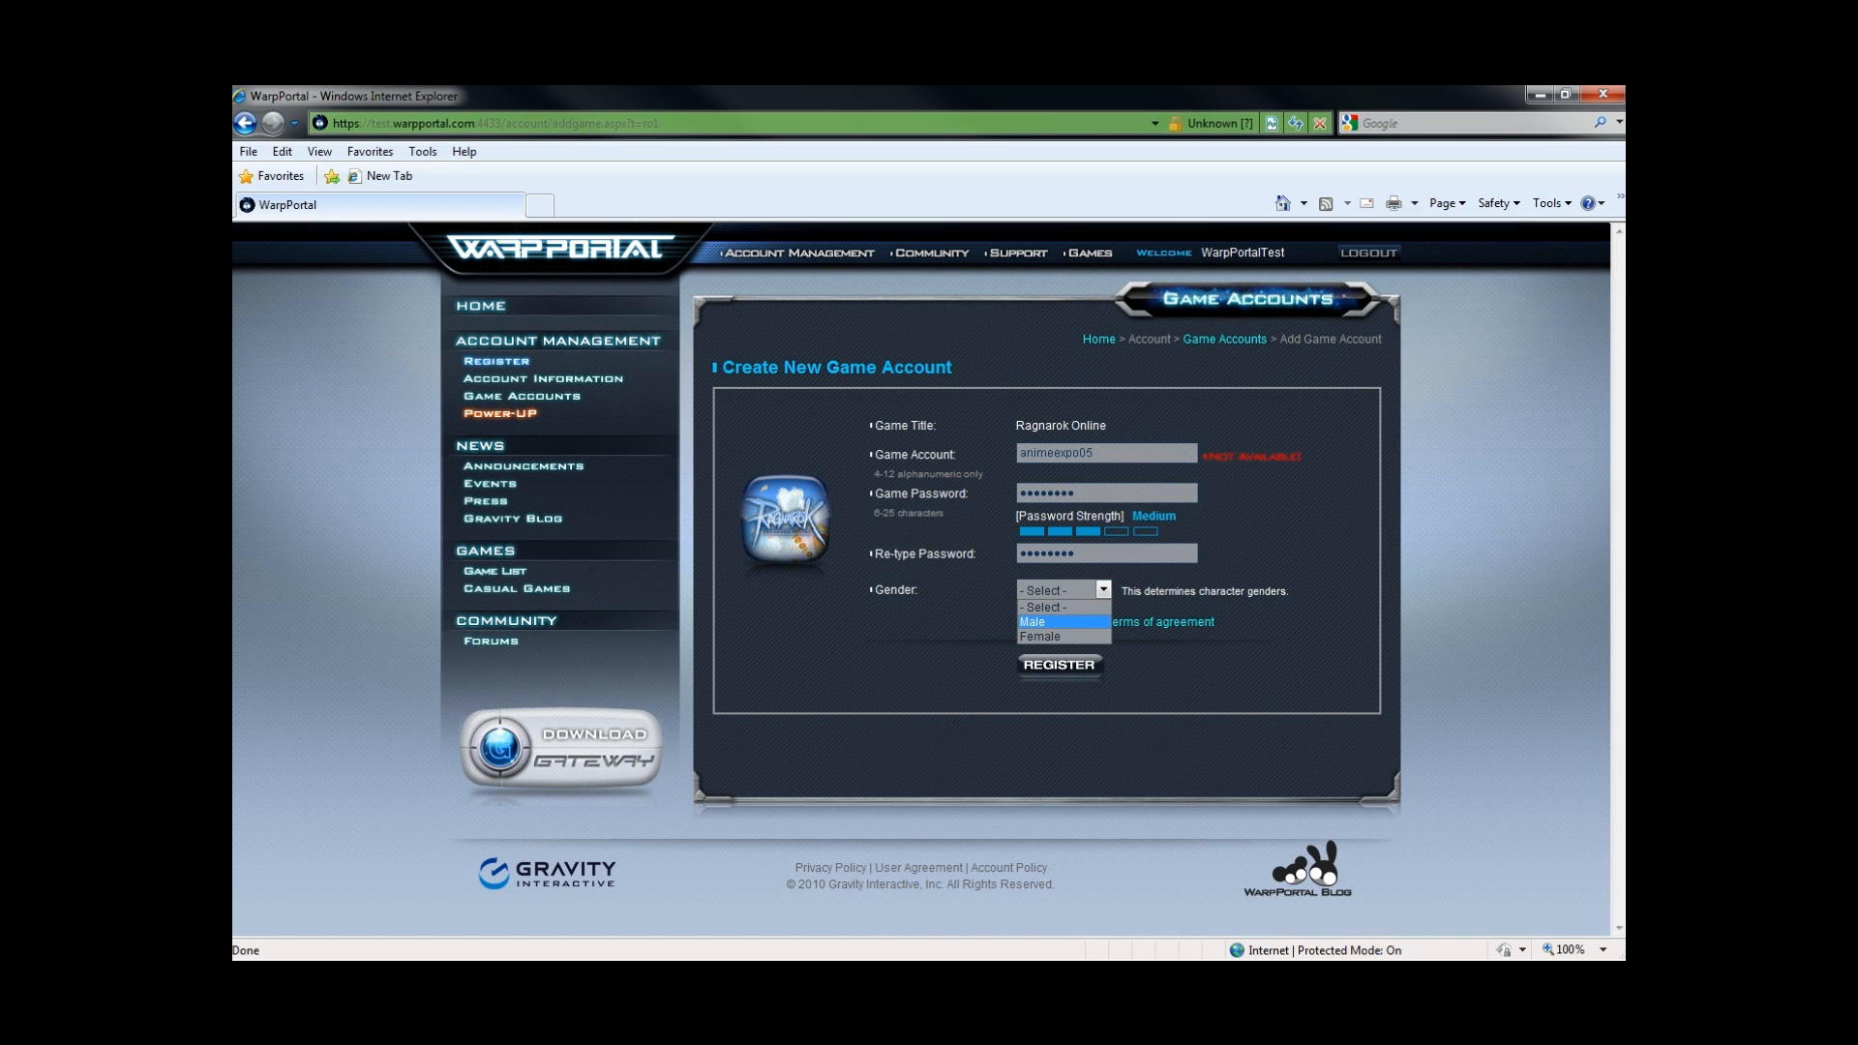
left_click(1031, 622)
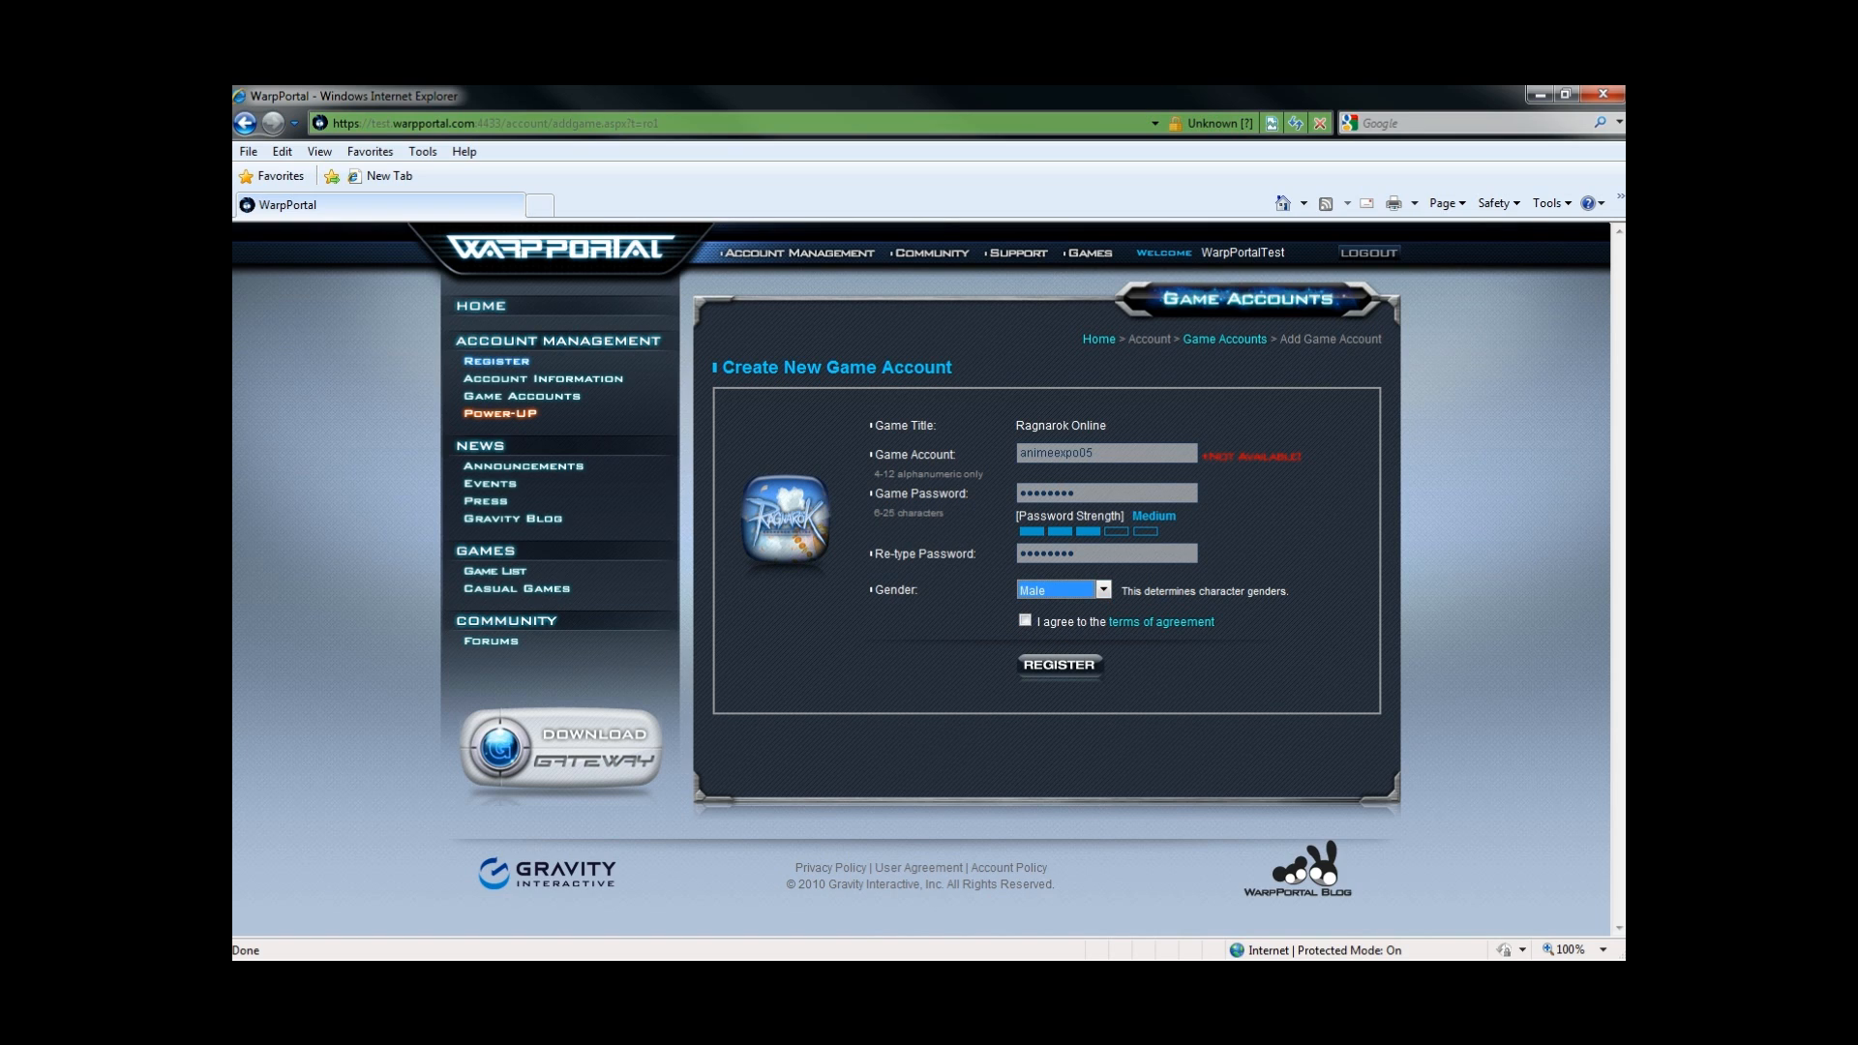
left_click(1023, 619)
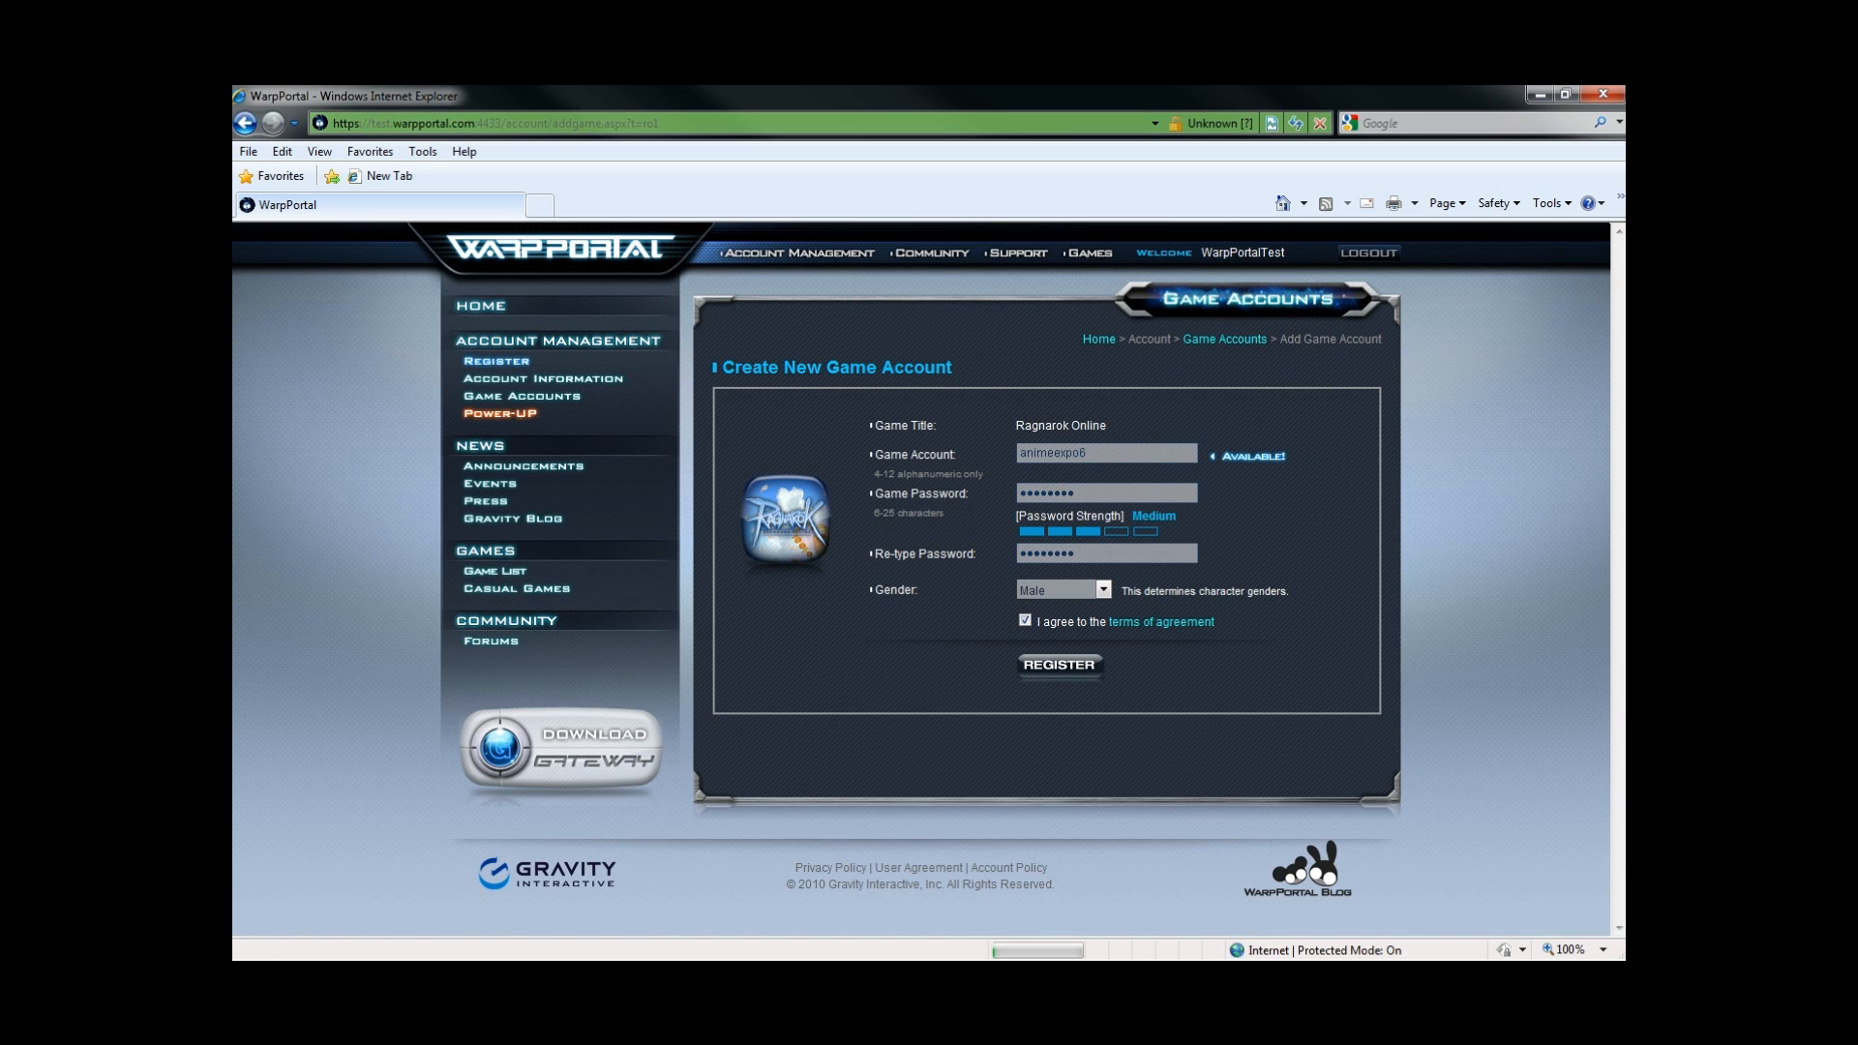
left_click(1056, 664)
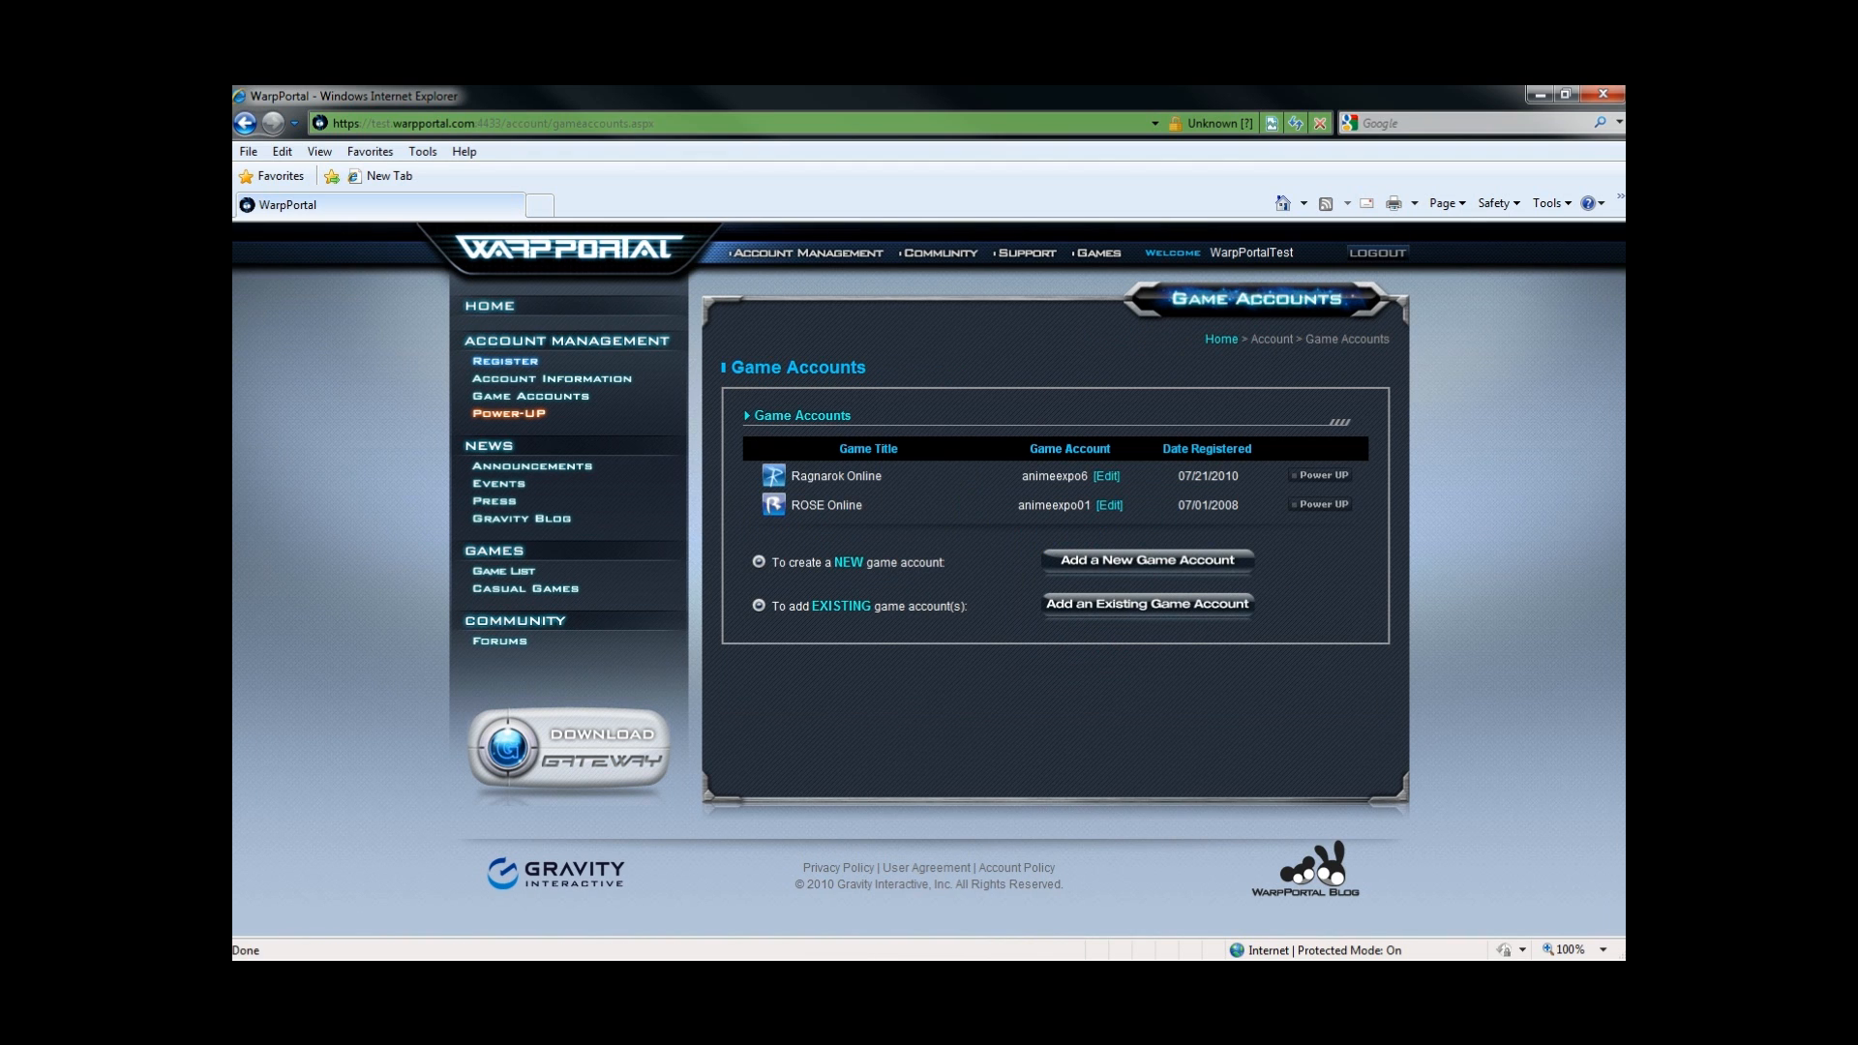